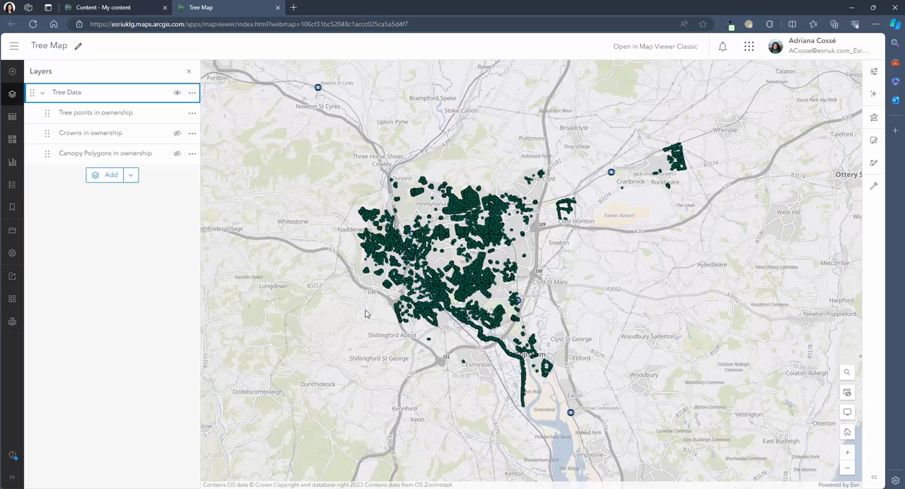
mouse_move(366, 347)
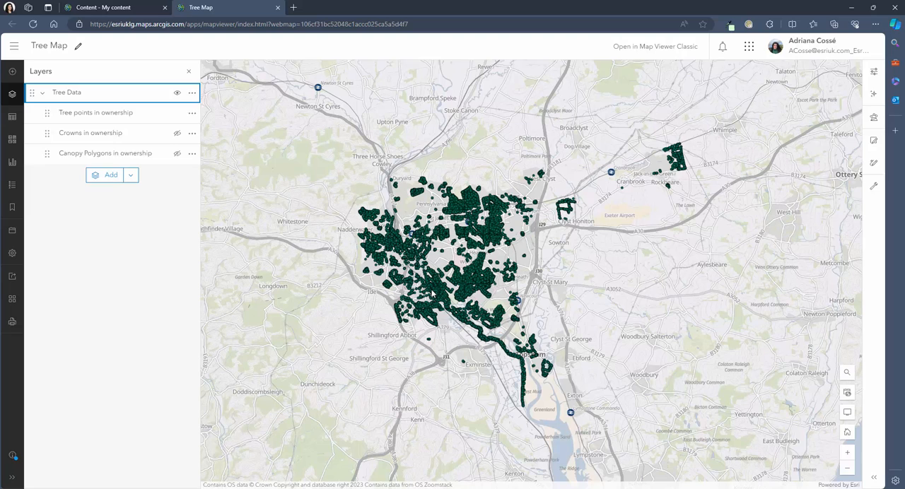
Inspect the attributes of two tree features in the pop-up and close it
click(432, 293)
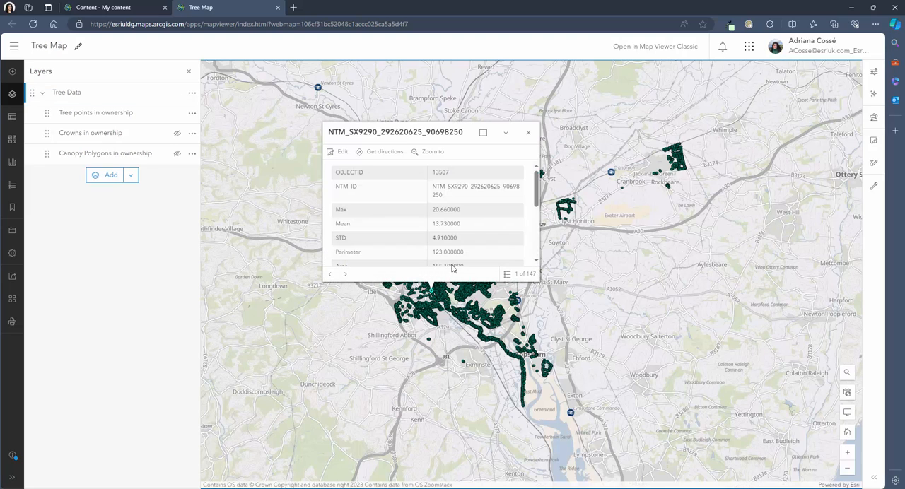
scroll(down, 3)
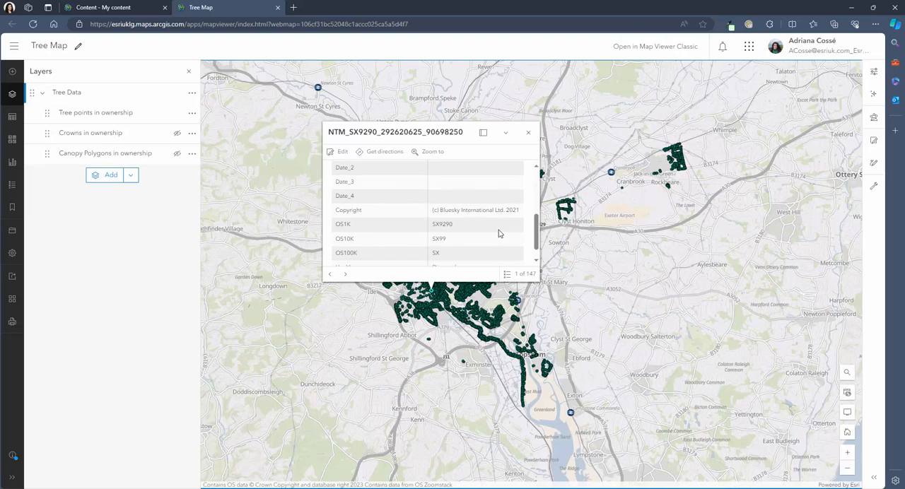
scroll(down, 3)
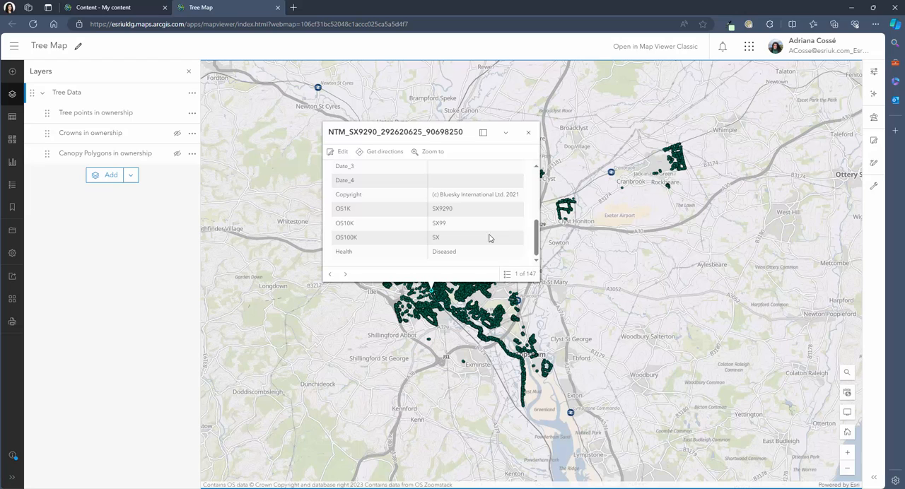
click(345, 274)
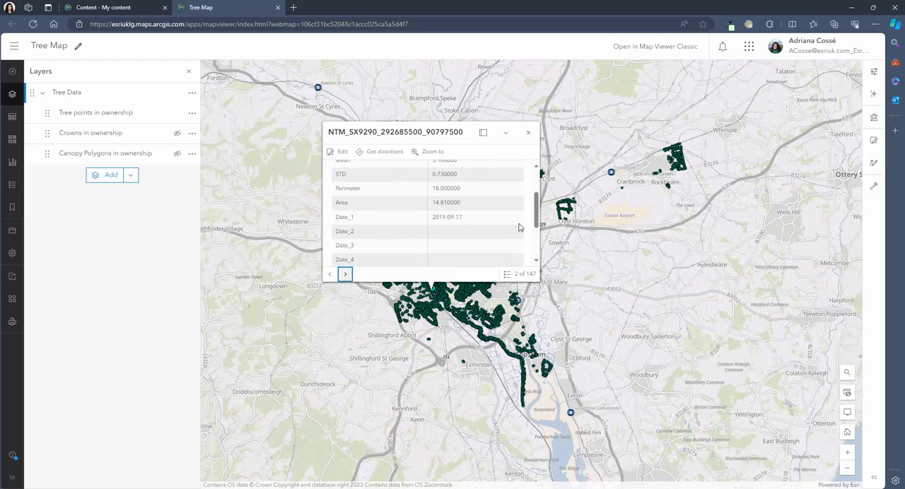
click(528, 132)
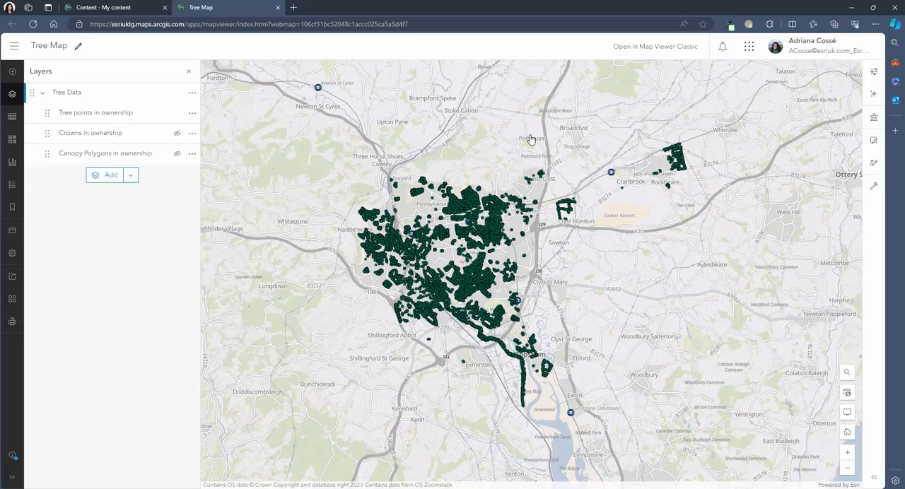
mouse_move(507, 134)
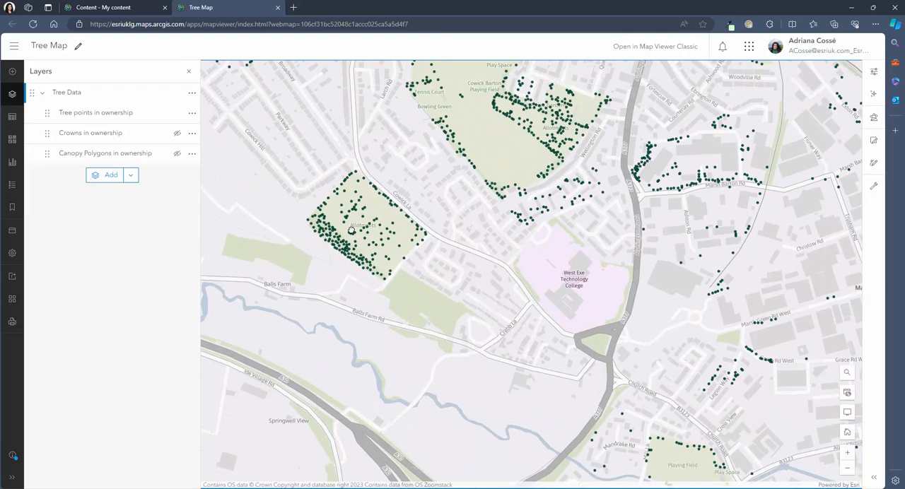
Toggle layer visibility to show the crown circles, then the canopy polygons instead
click(176, 133)
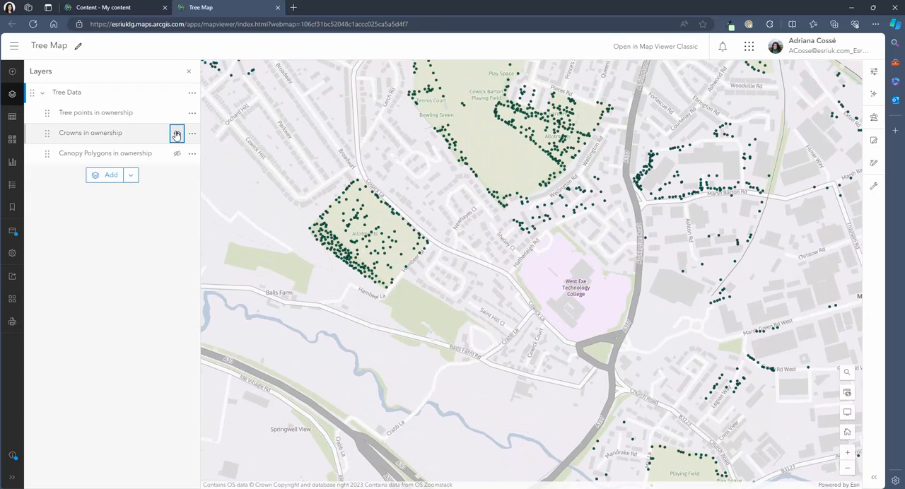
click(177, 133)
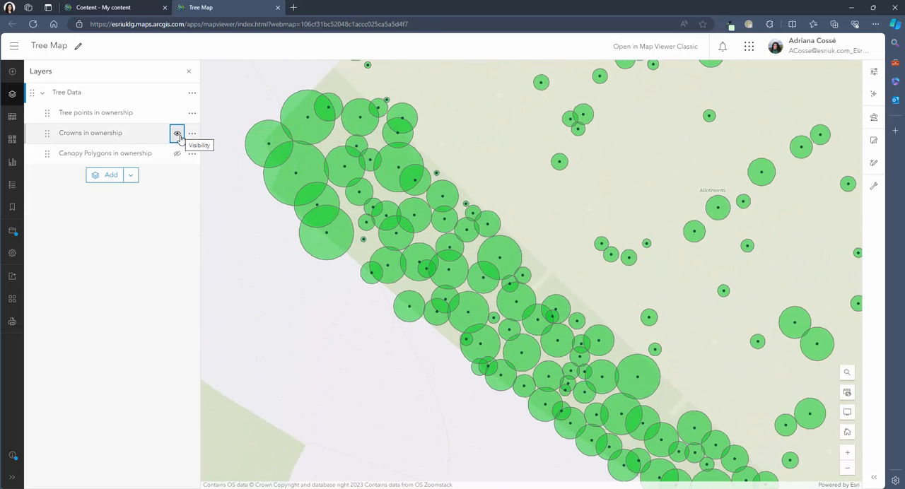
click(176, 154)
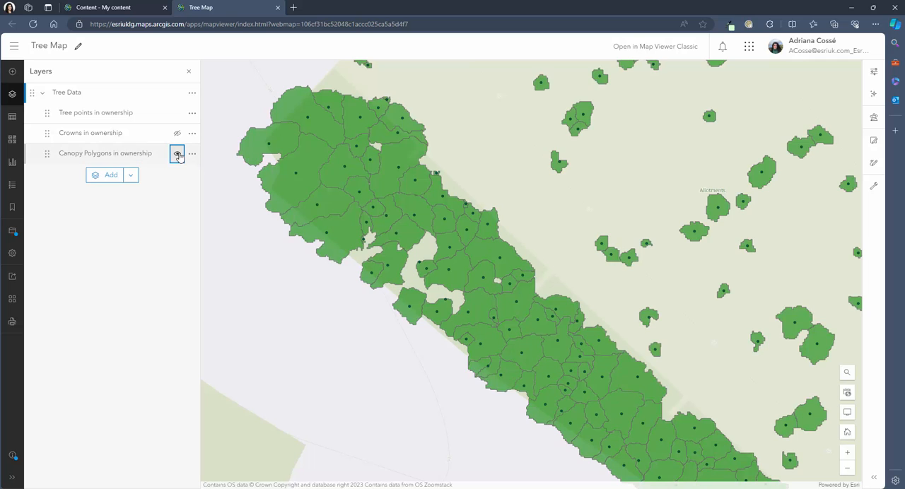
click(177, 153)
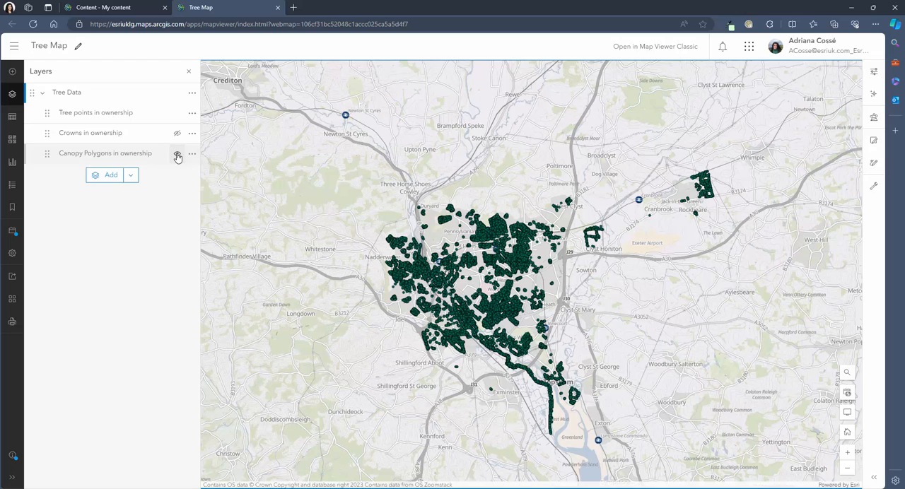
Return to Content, view Tree Data_WFL1's full details, and launch Field Maps Designer from the app launcher
click(106, 7)
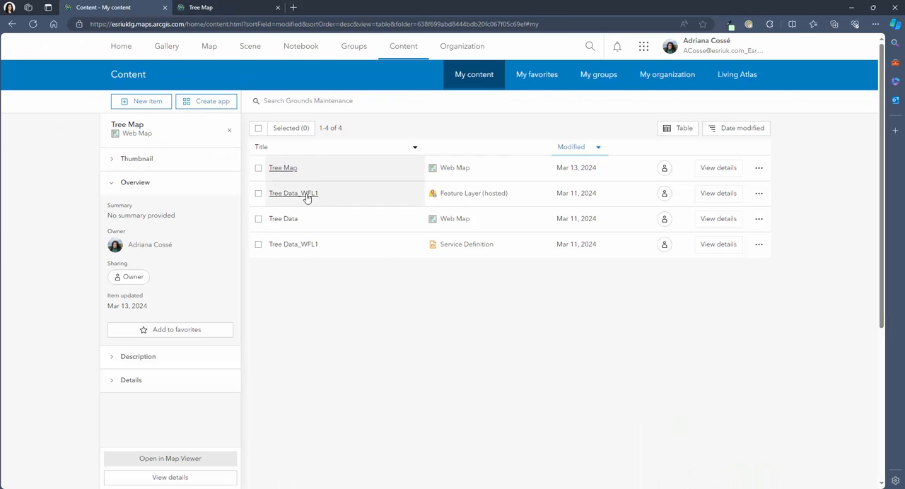
click(292, 193)
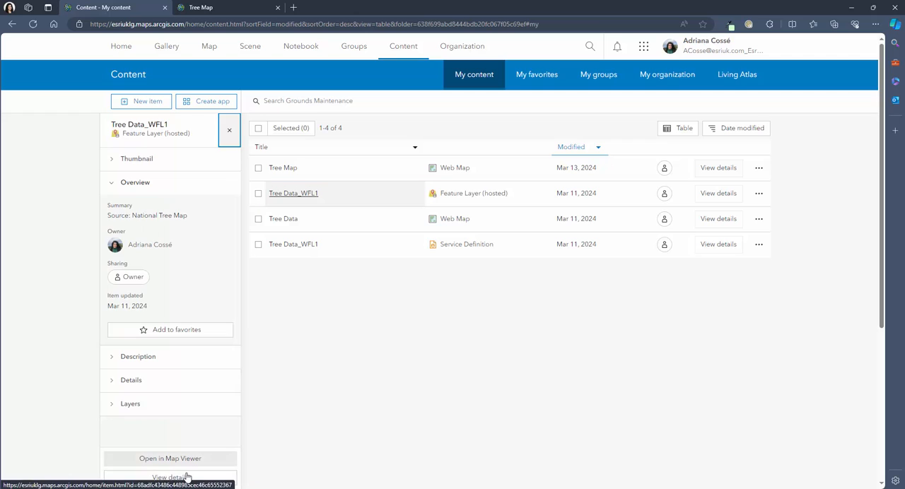
click(169, 476)
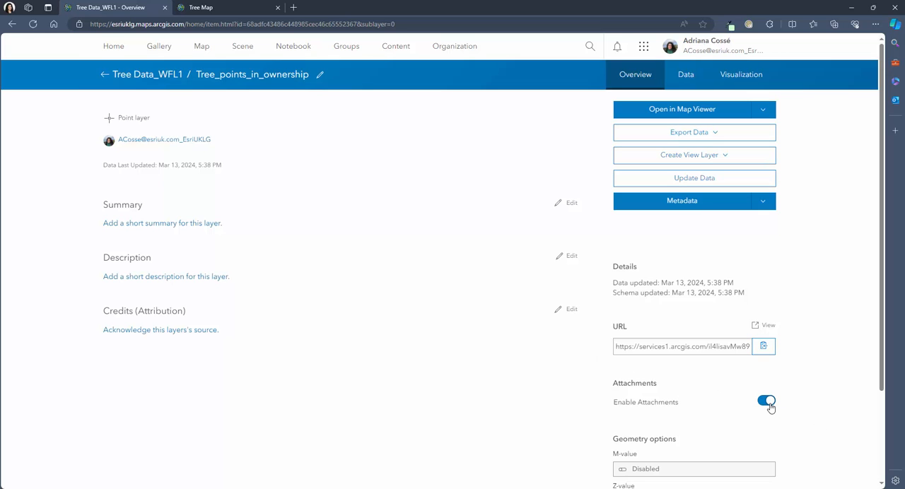
mouse_move(760, 369)
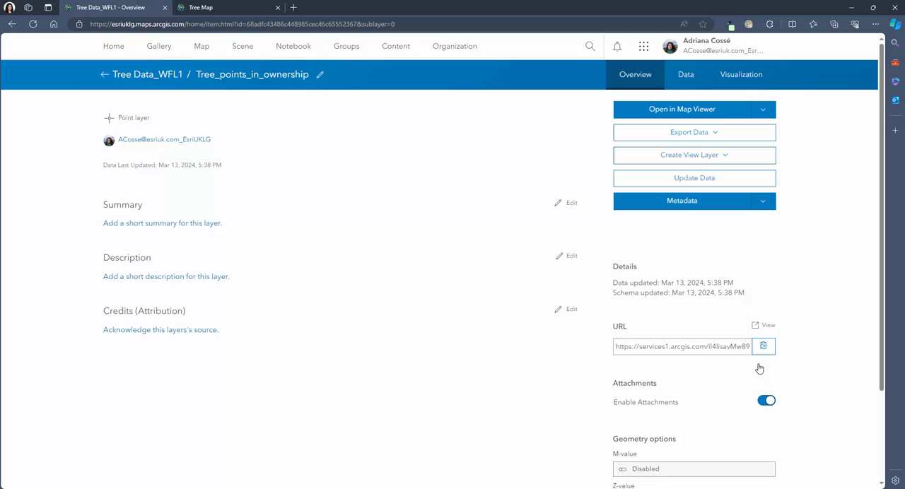
click(643, 46)
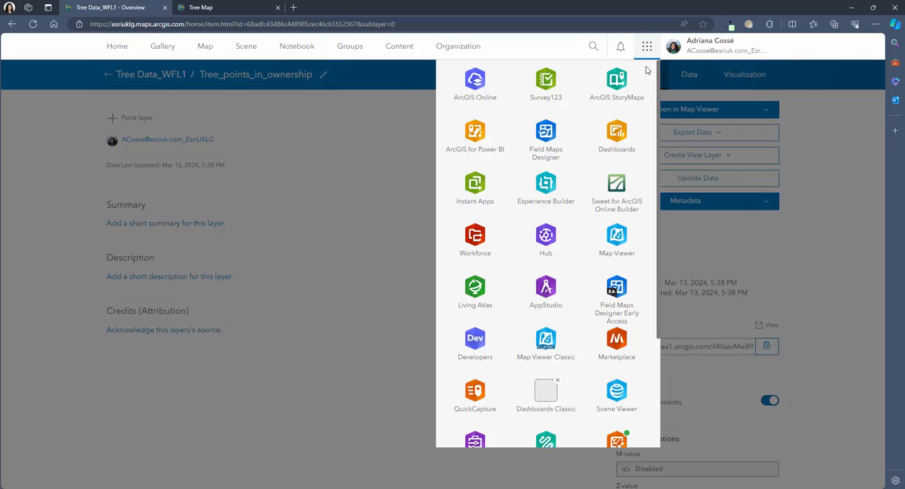
click(545, 135)
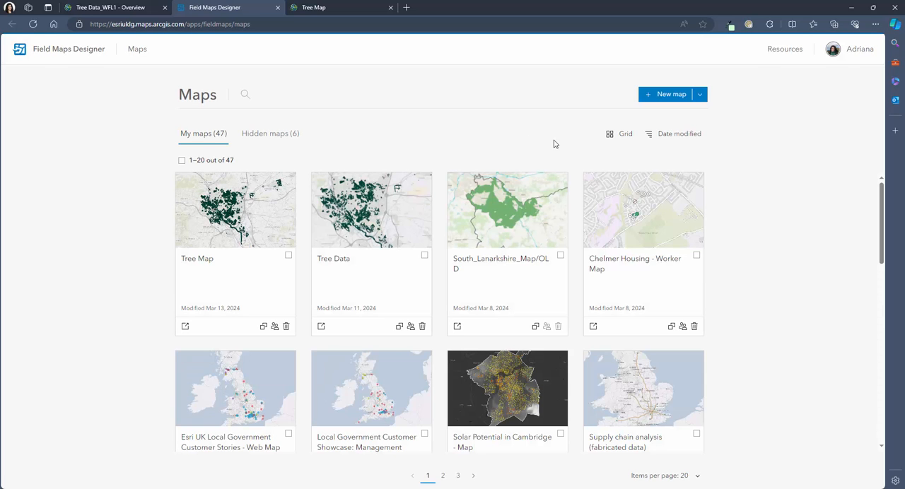
mouse_move(251, 235)
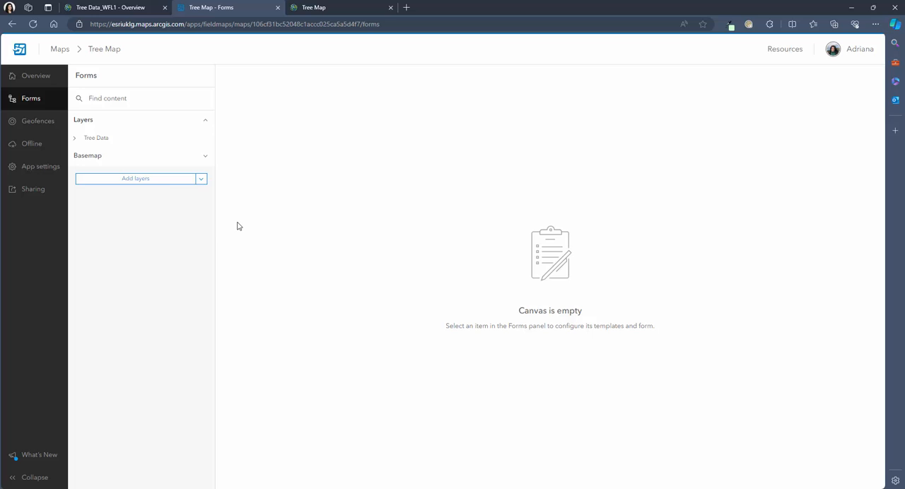
Expand Tree Data and start configuring the Tree points in ownership form, reviewing the empty builder
click(75, 138)
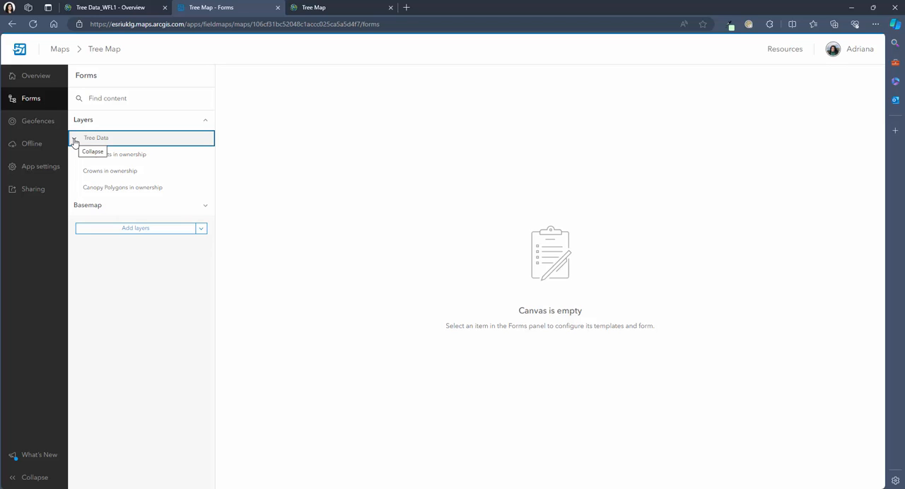
click(115, 154)
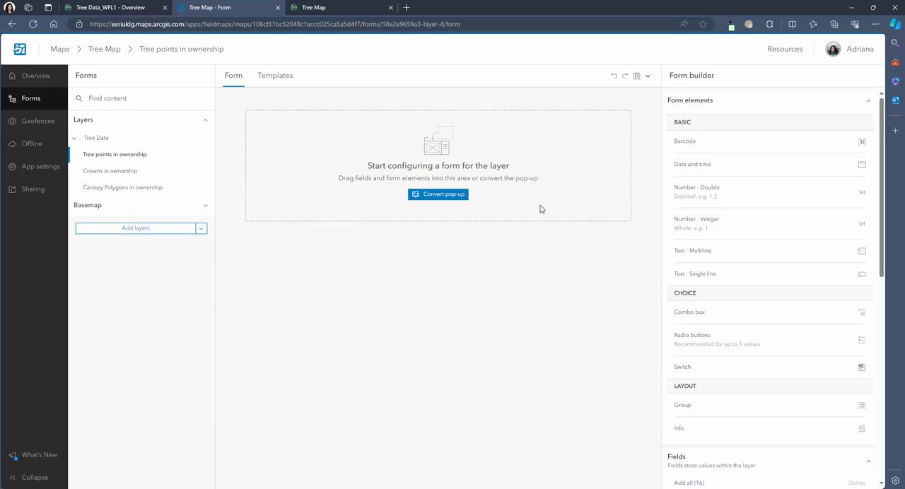
mouse_move(777, 137)
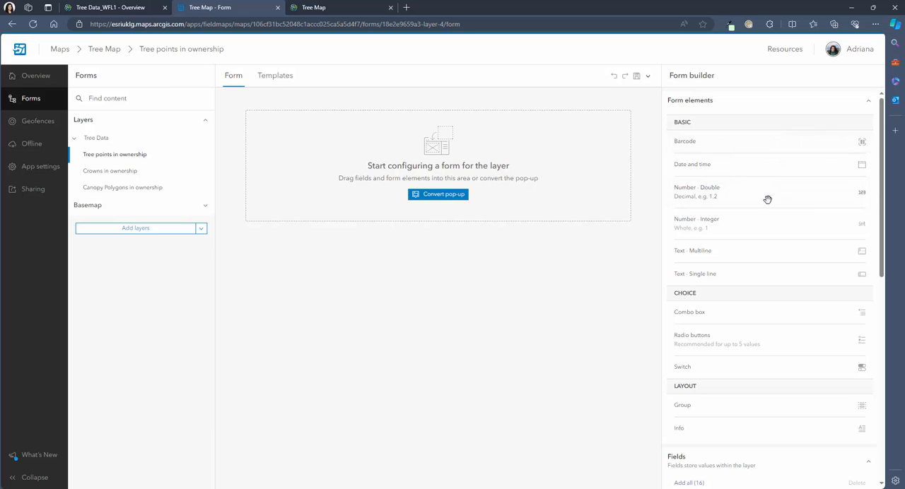
mouse_move(775, 274)
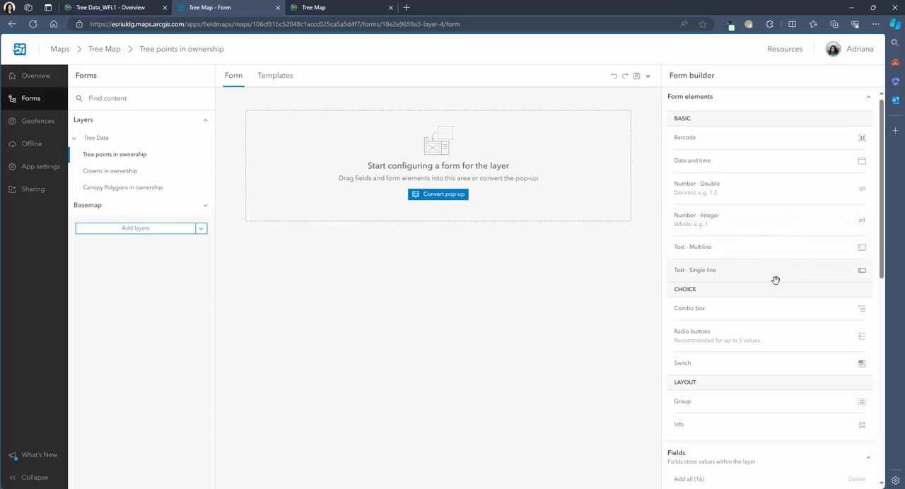
scroll(down, 3)
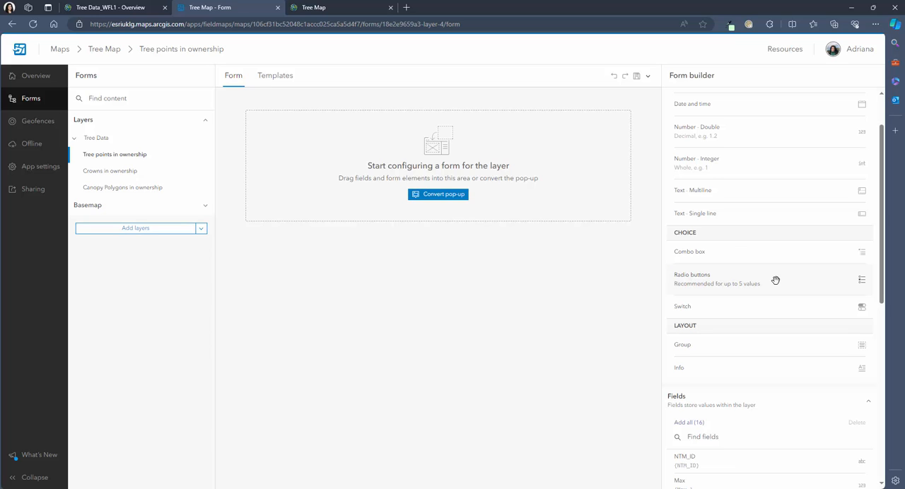
scroll(down, 3)
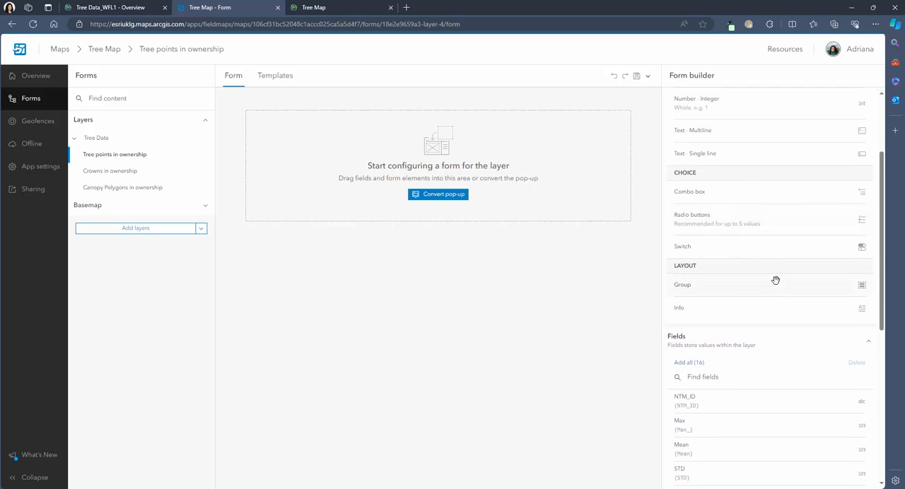
scroll(down, 3)
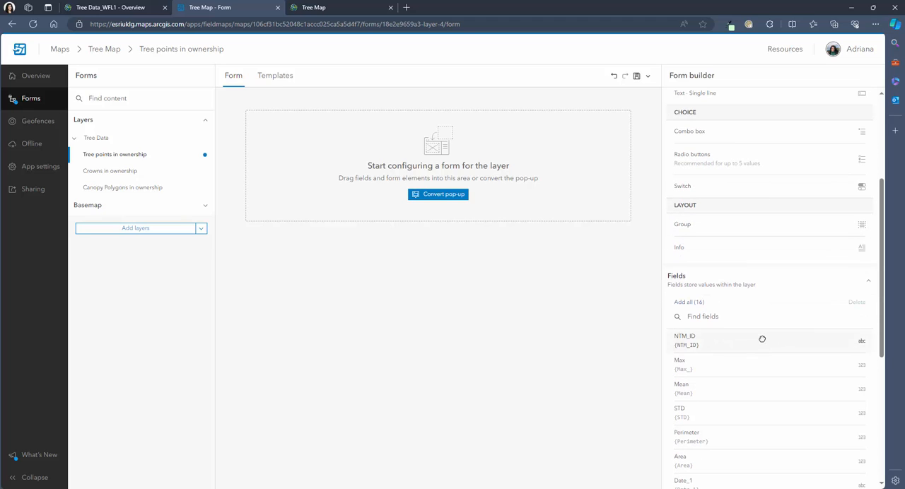
Add NTM_ID and Max_ to the form as read-only Tree ID (NTM) and Height fields
drag(761, 340, 438, 152)
text(Tree ID (NTM))
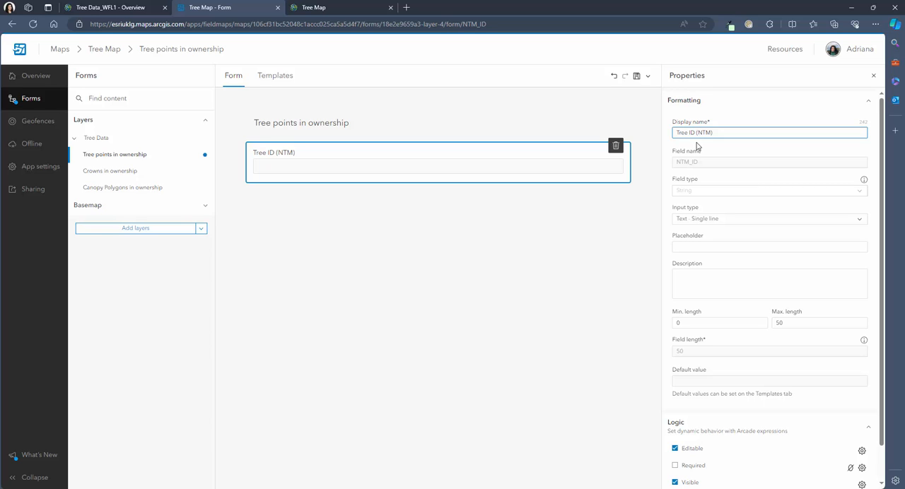
mouse_move(698, 149)
text(H)
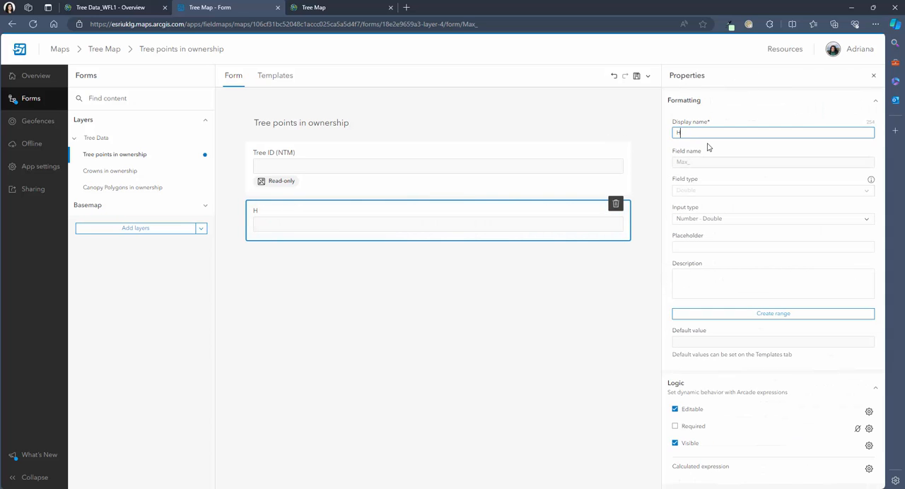
text(eight)
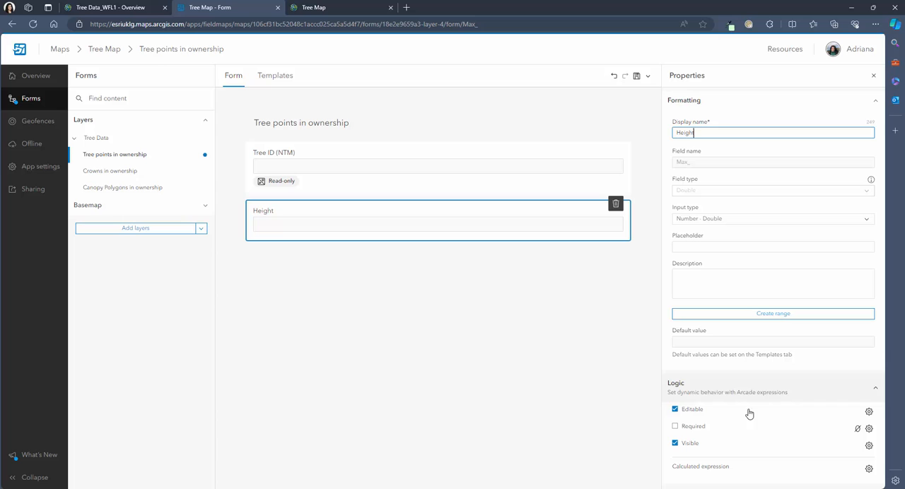
click(674, 409)
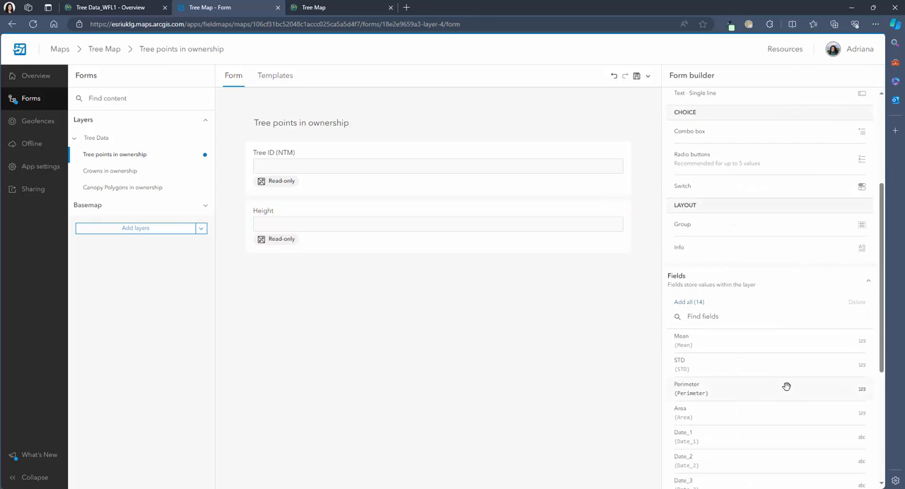
scroll(down, 3)
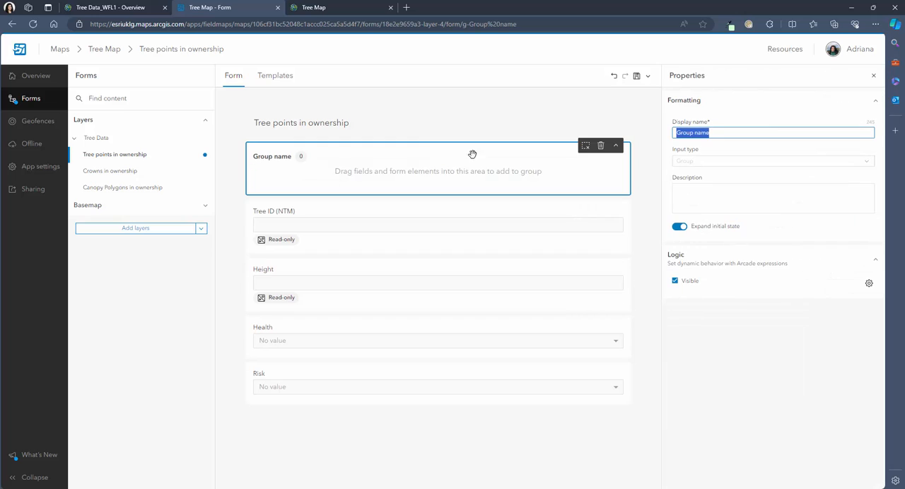
Name the two new groups Tree Information and Tree Details
text(Tree)
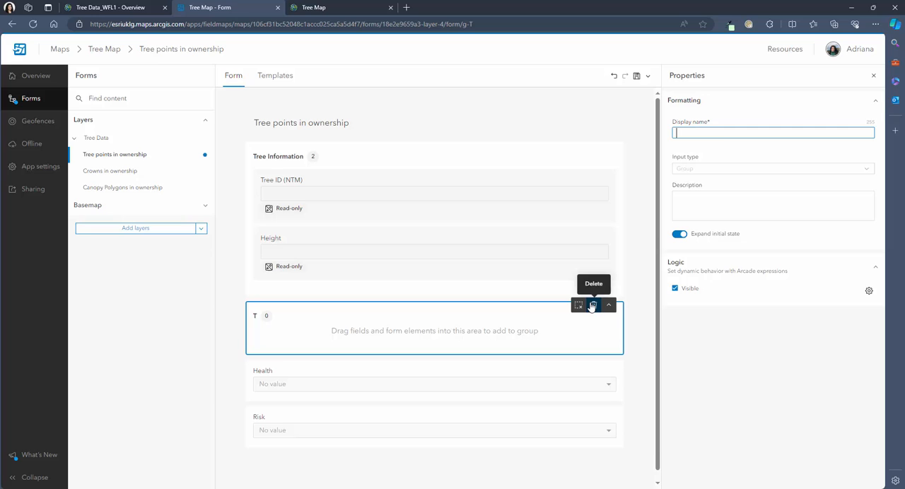
text(Tree)
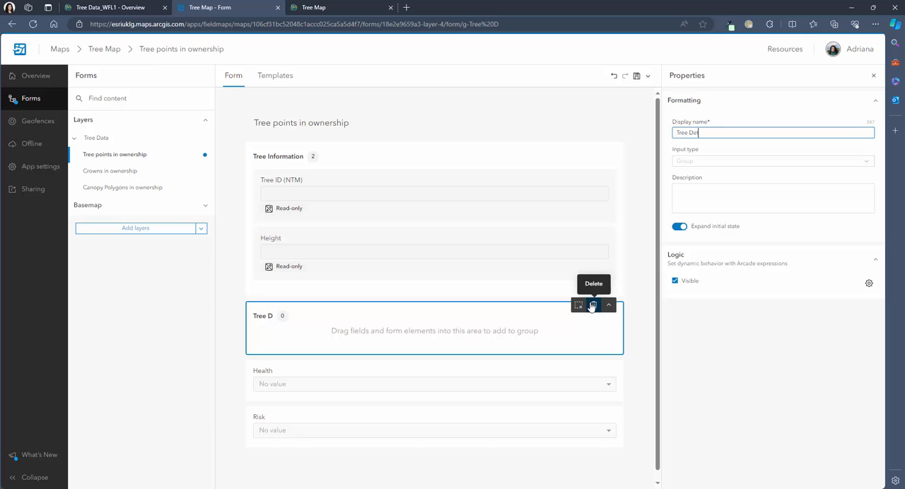
text(Details)
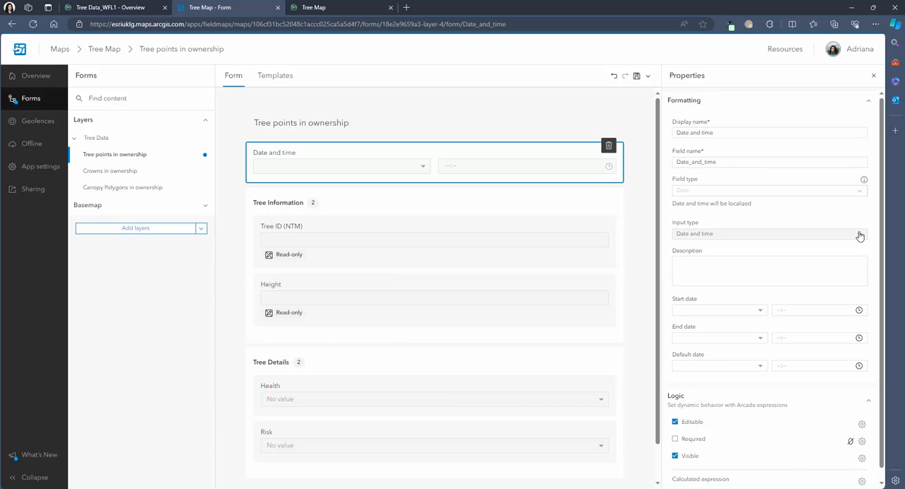
Add a Date and time field at the top and a Species combo box at the bottom of the form
click(768, 233)
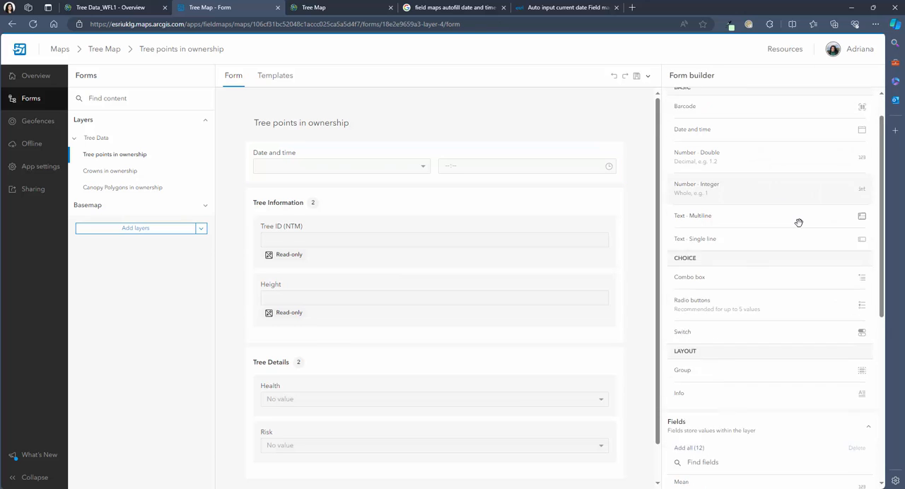
scroll(down, 3)
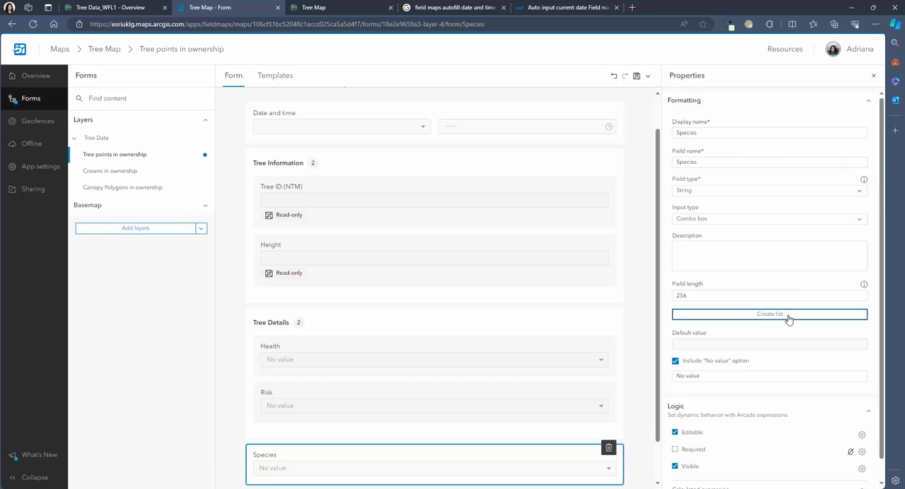
Create the Species list: Plane tree, Sycamore, Oak, Silver birch, Maple, Wild cherry and Pine
click(769, 313)
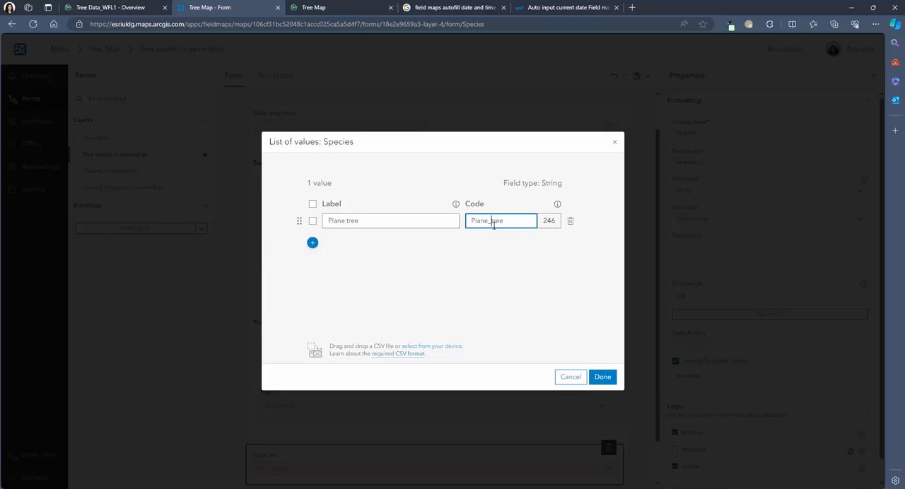
click(313, 242)
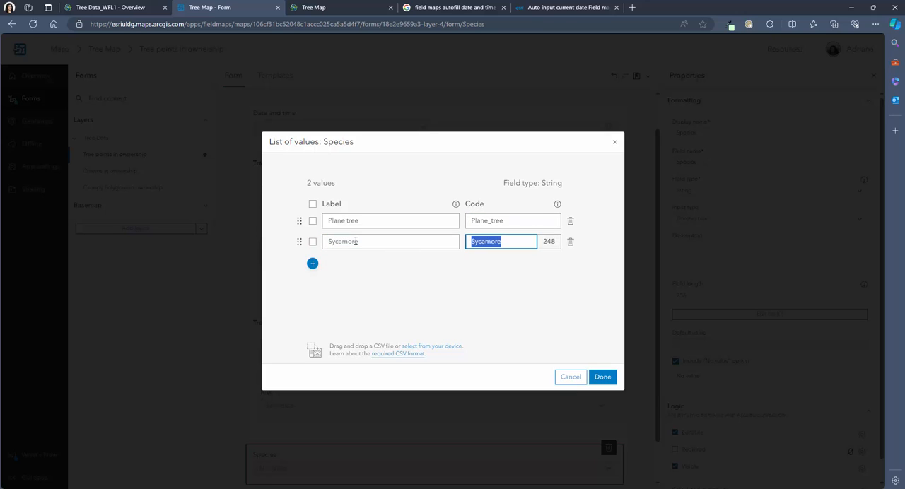
click(312, 263)
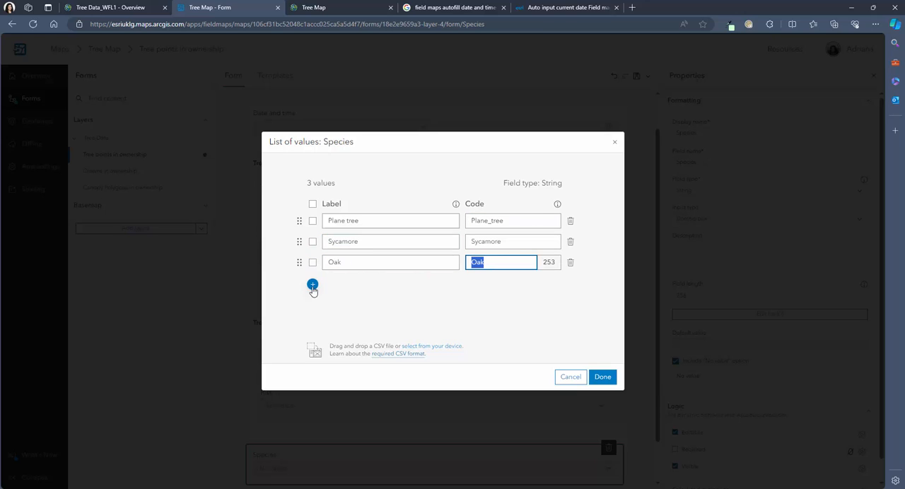
click(312, 284)
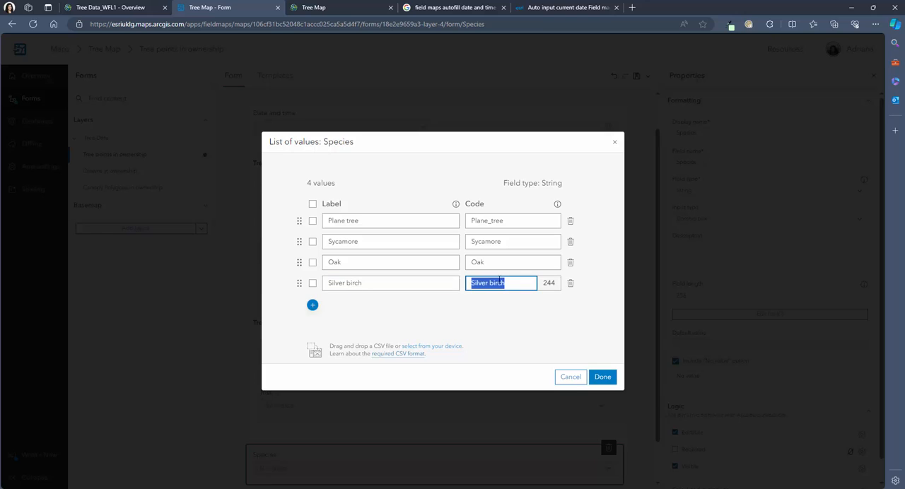
text(Maple)
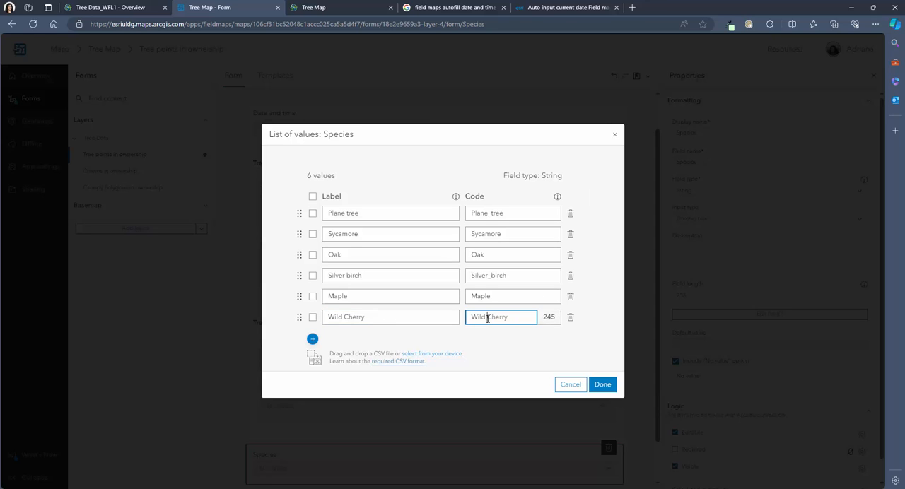
click(312, 338)
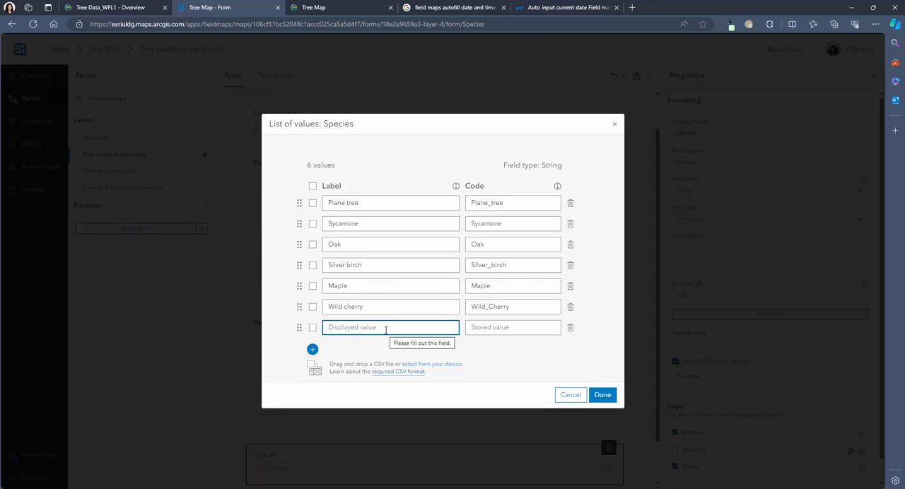
text(Pine)
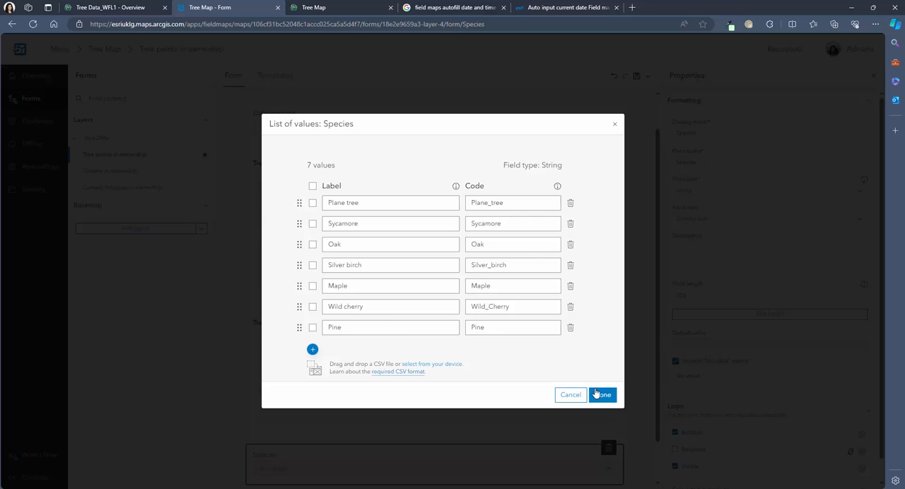
click(601, 394)
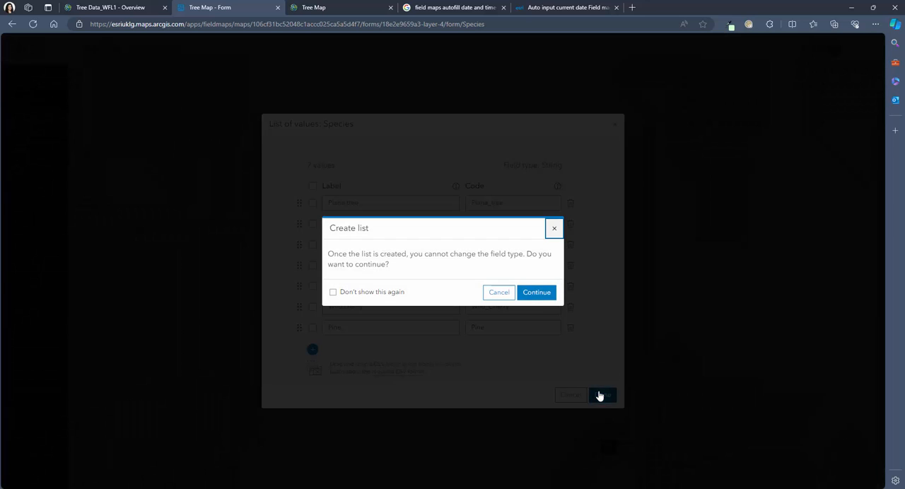
click(535, 292)
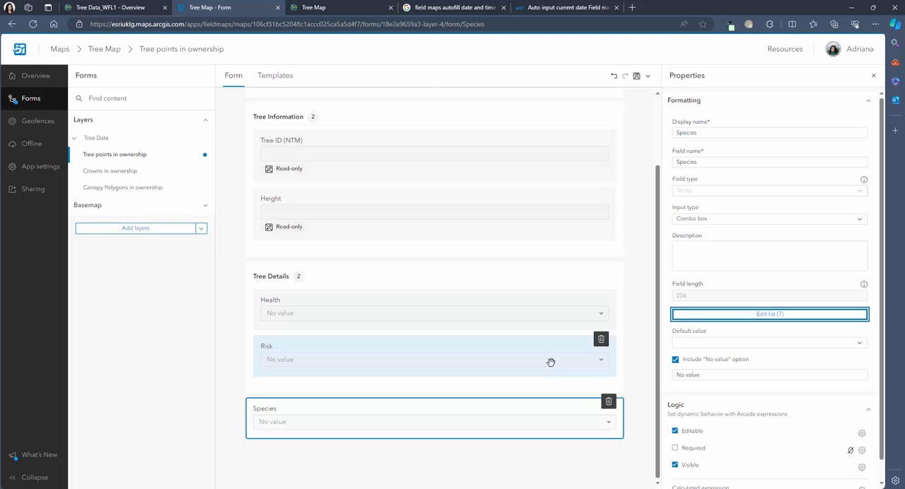
Reopen the Species list to check the Pine value and close it unchanged
click(768, 314)
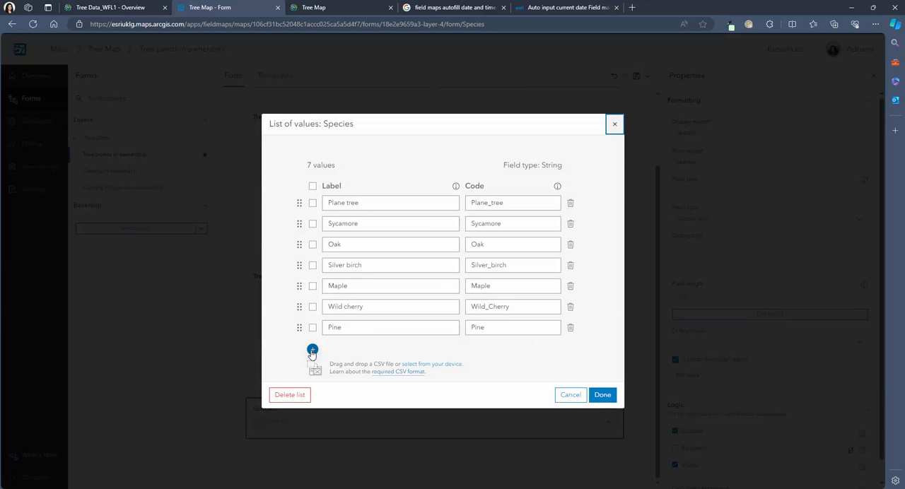
click(313, 328)
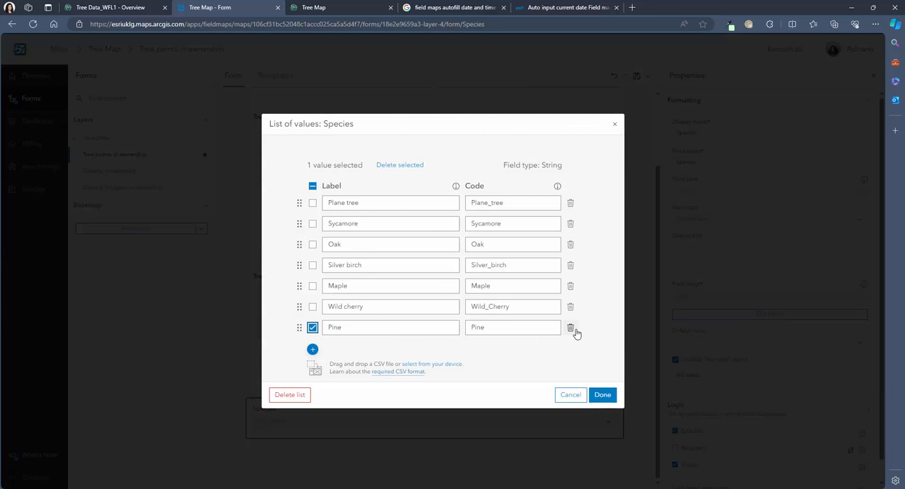
click(602, 394)
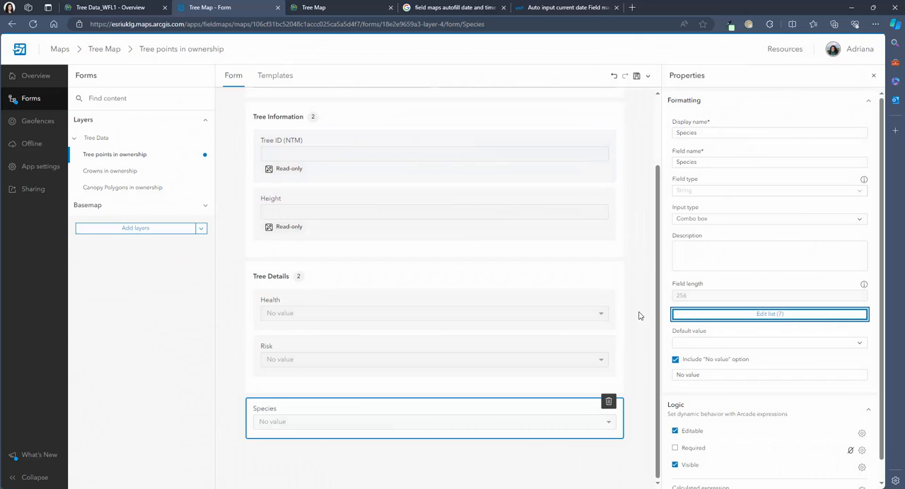
Remove the No value option from Species and make Health, Risk and Species required
click(769, 133)
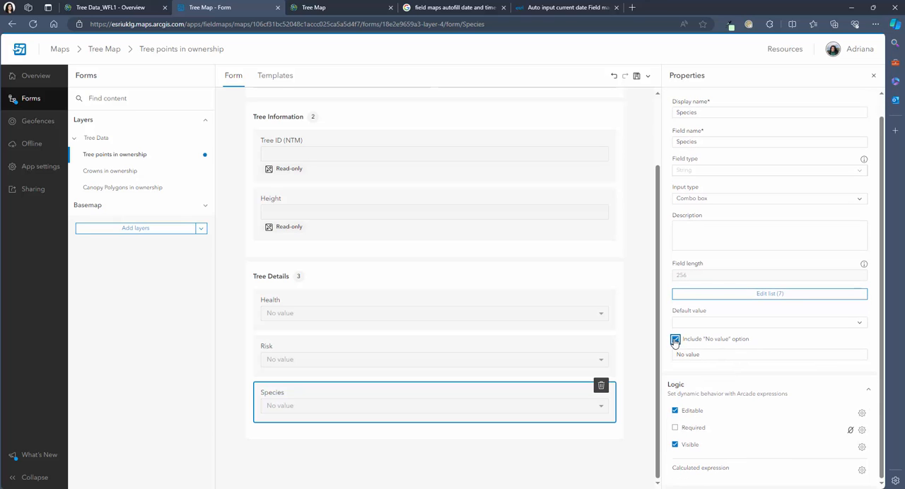
click(769, 322)
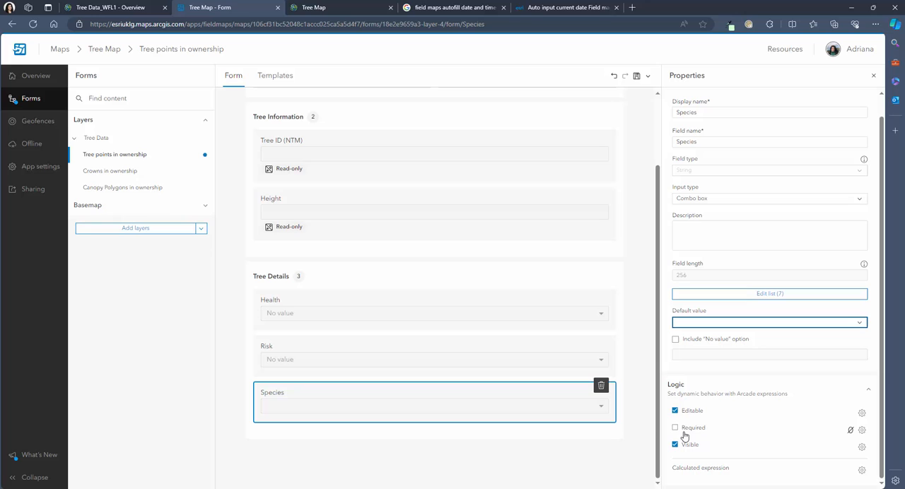
click(675, 428)
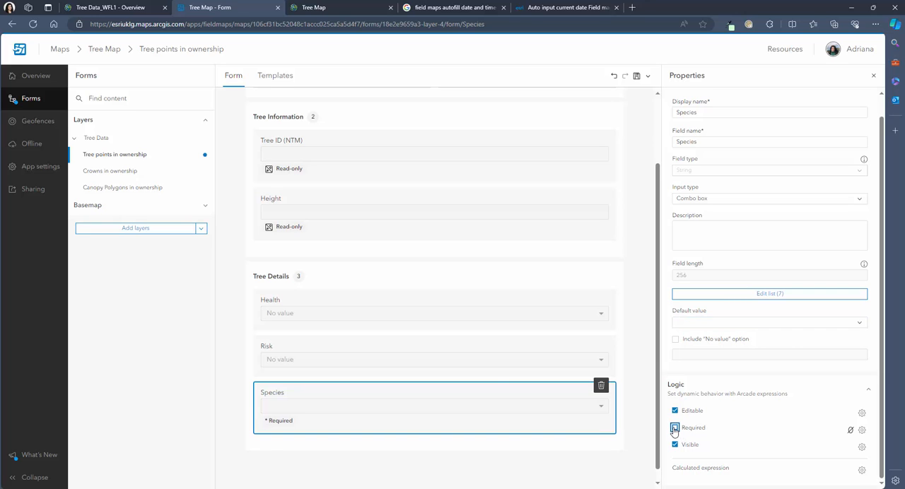
click(424, 346)
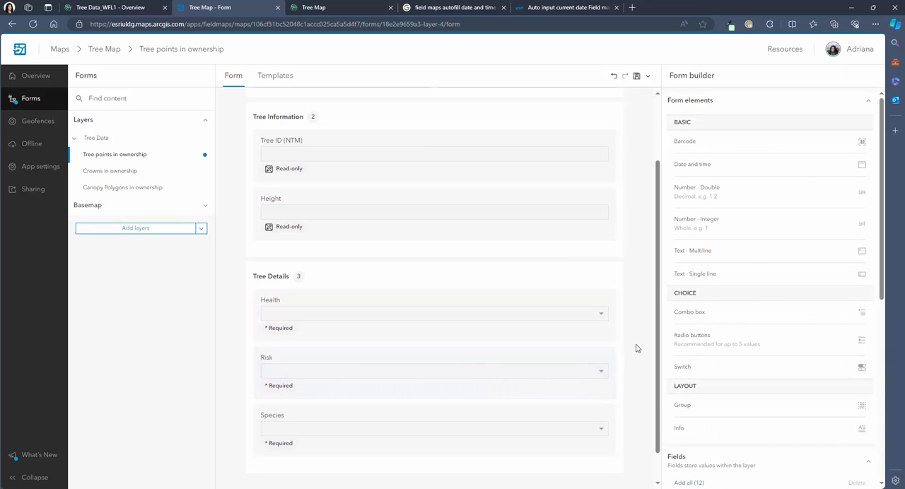
mouse_move(660, 331)
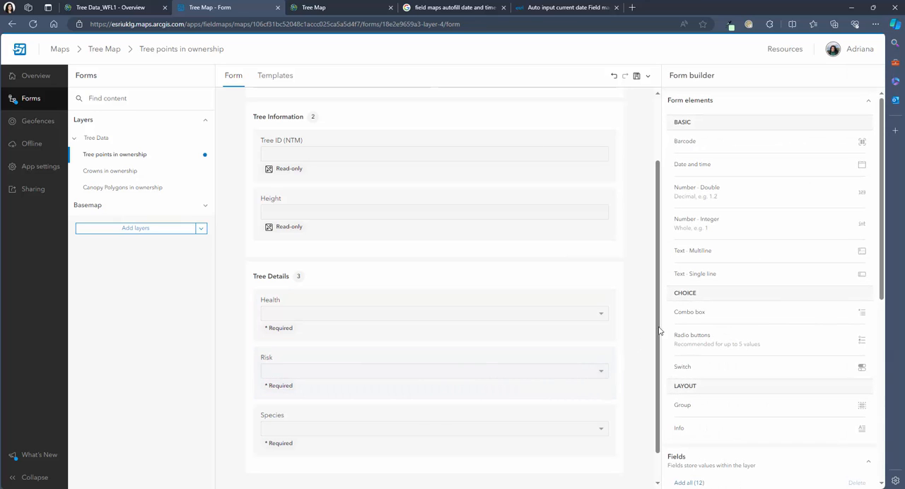
Give Staff name the placeholder 'Insert your full name' and make it required
scroll(down, 3)
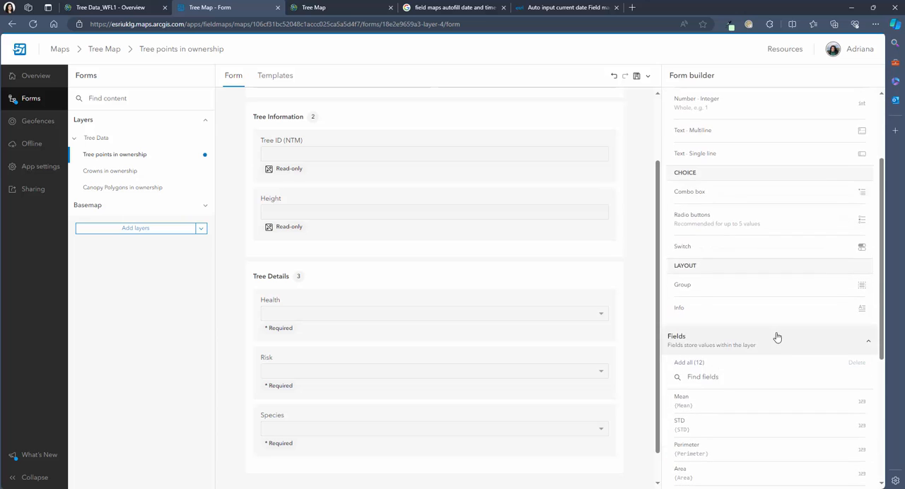
scroll(down, 3)
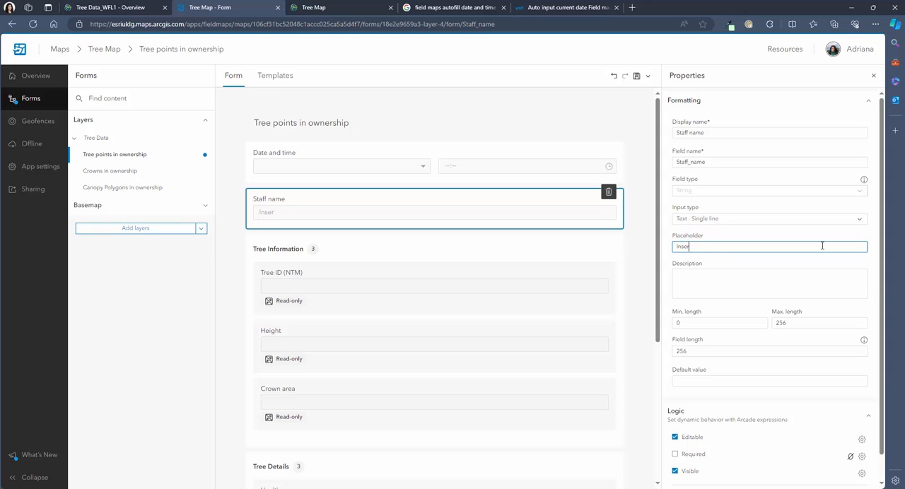
text(Insert your full name)
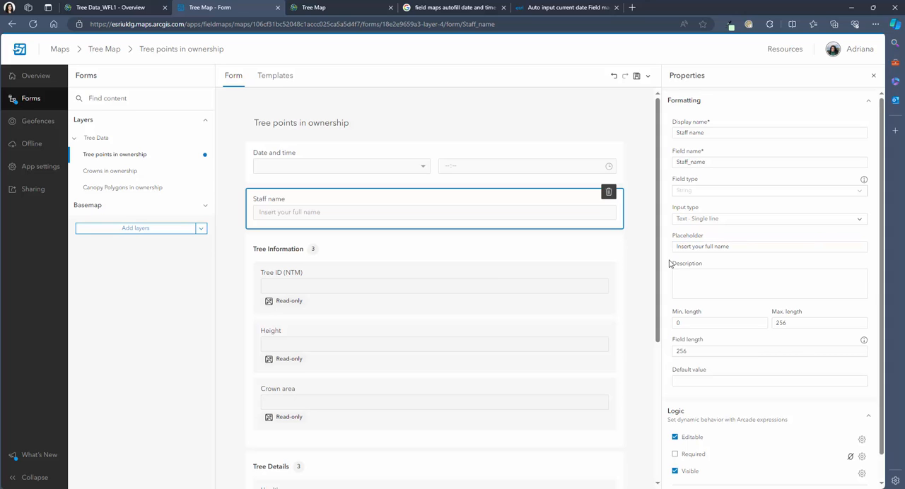
click(674, 453)
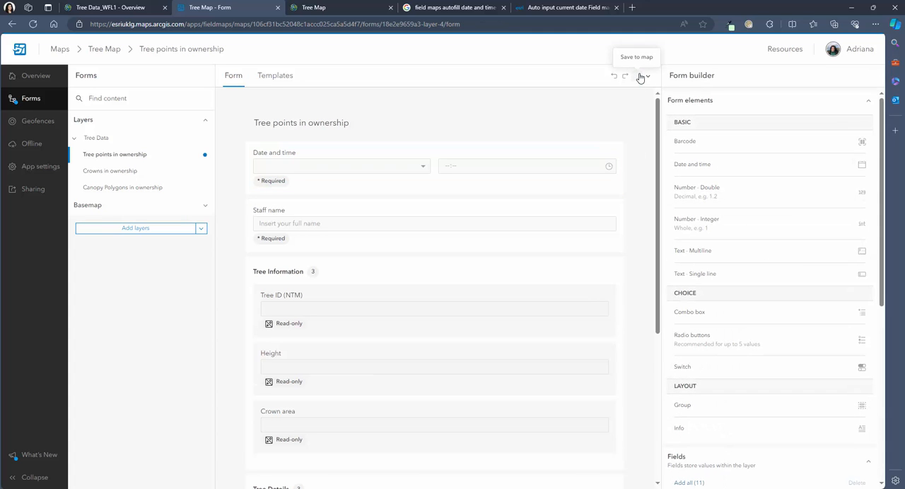
Save the form to the Tree Map and go to the Geofences page
click(624, 75)
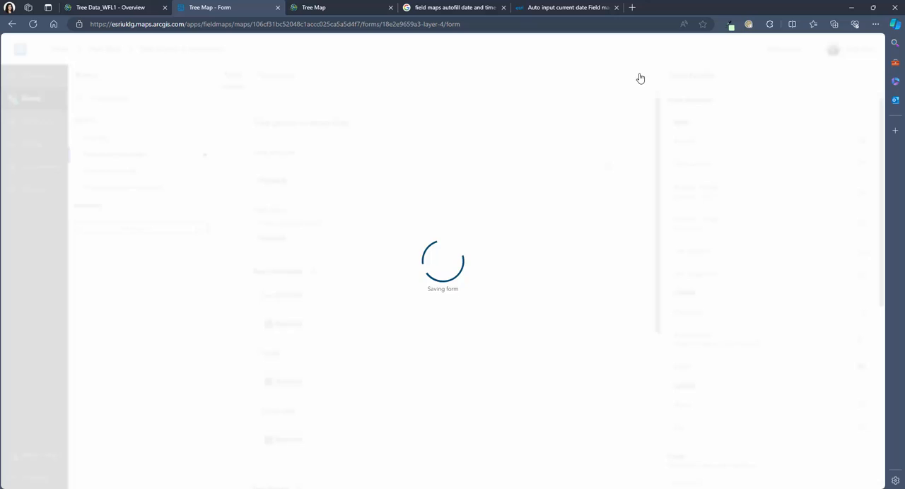
click(635, 75)
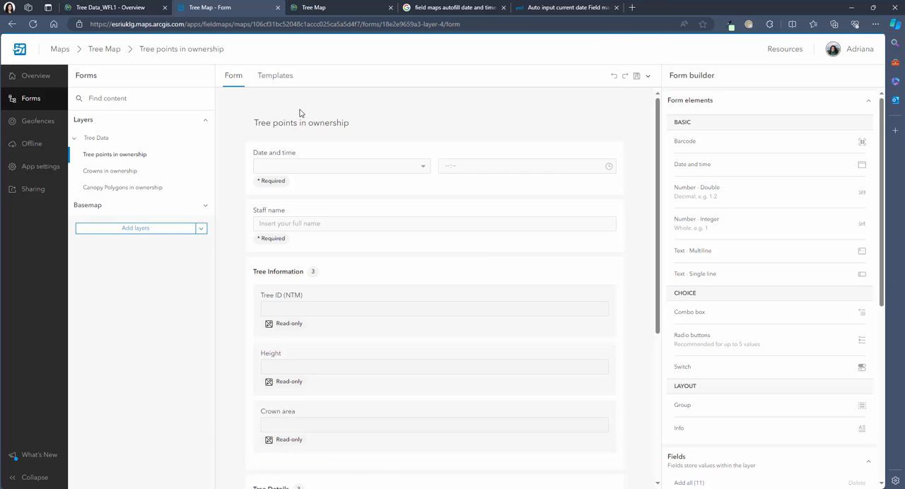
click(37, 121)
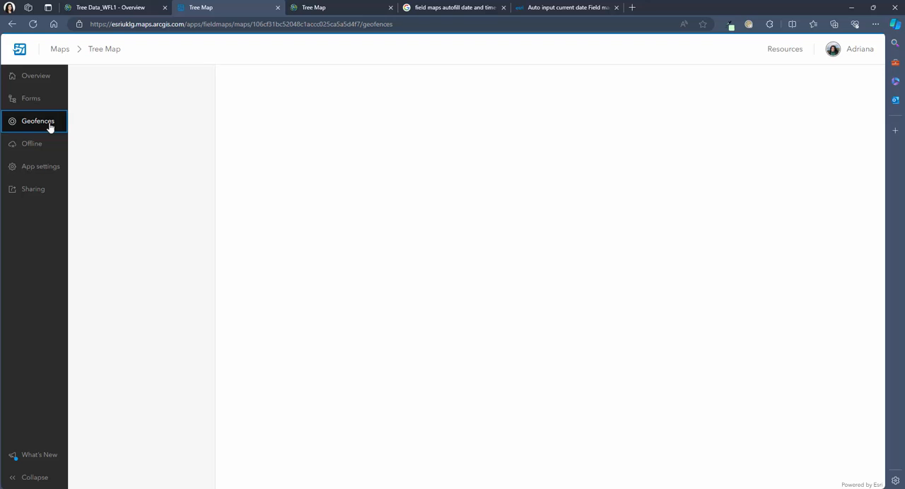
Start a new geofence and review the available layer choices without picking one
click(38, 121)
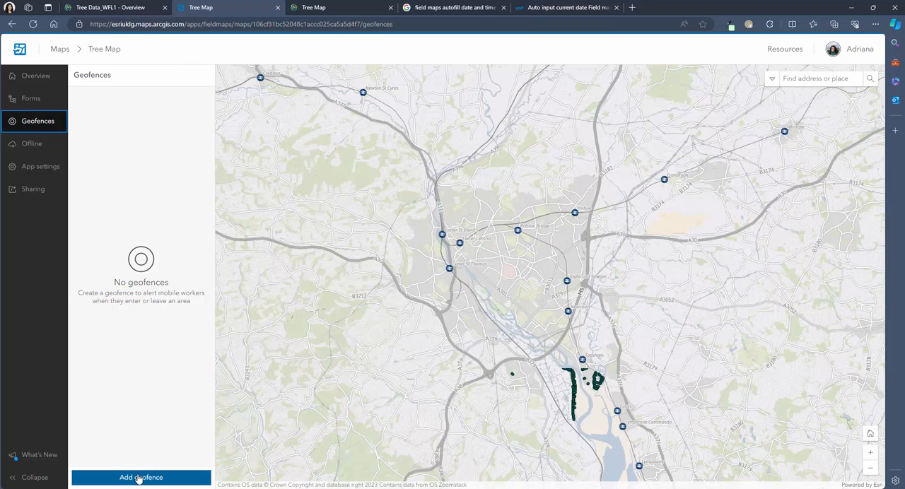
click(141, 477)
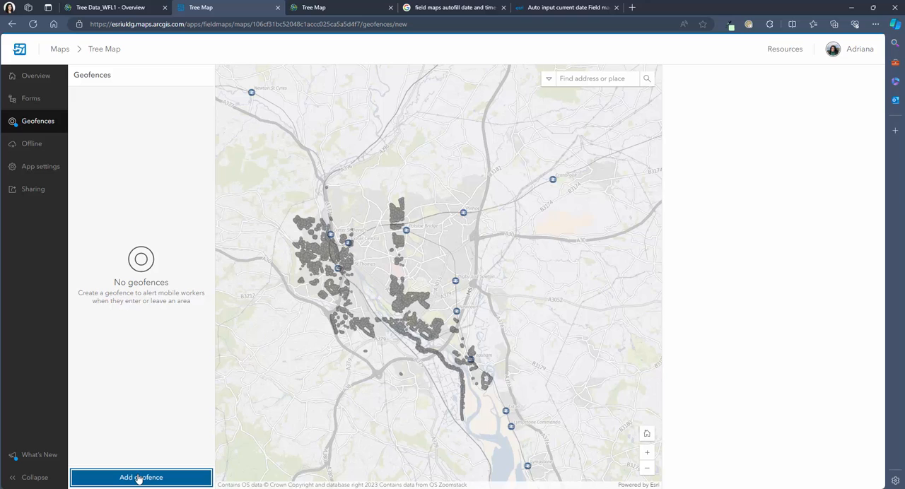
click(141, 477)
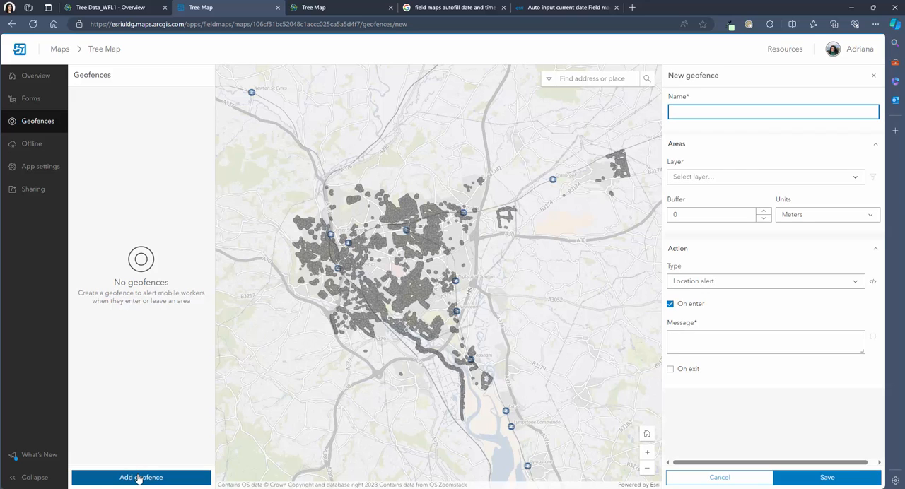
click(772, 112)
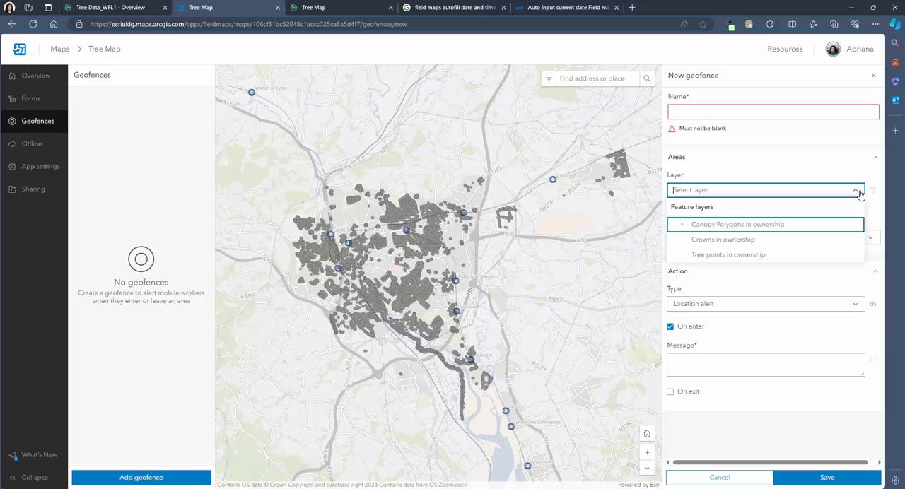
click(855, 192)
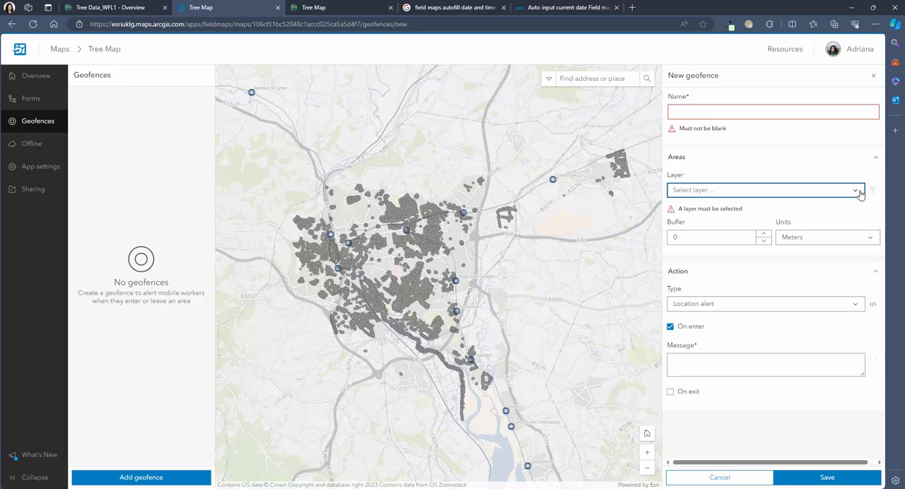
mouse_move(861, 196)
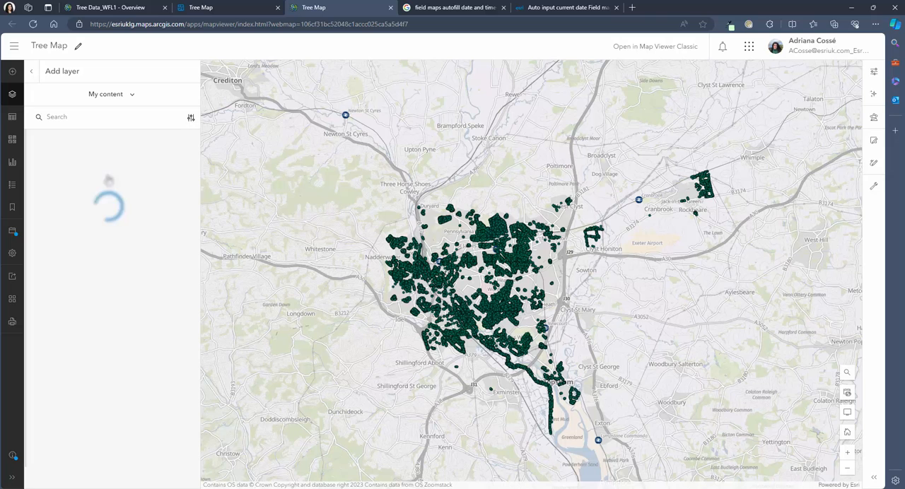
Add the Housing Association Ownership sublayer from Land Ownership and Classification_WFL1 to the Tree Map
text(ownership)
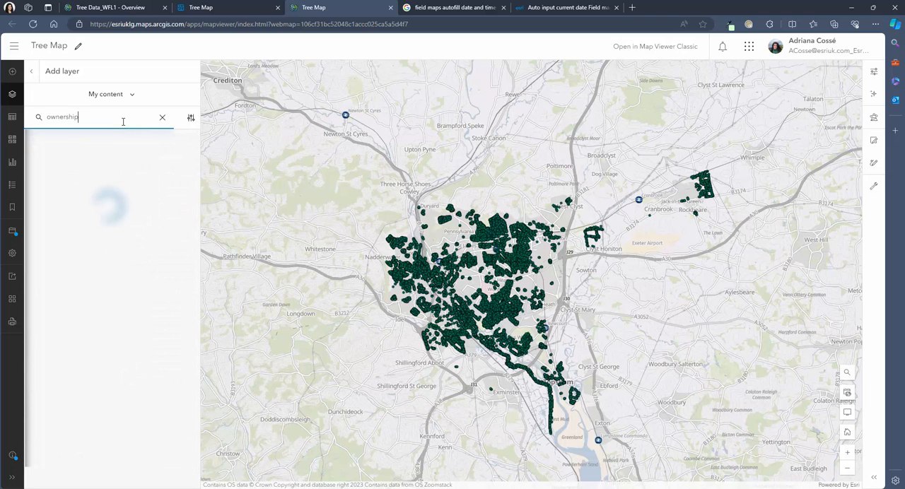
text(ownership)
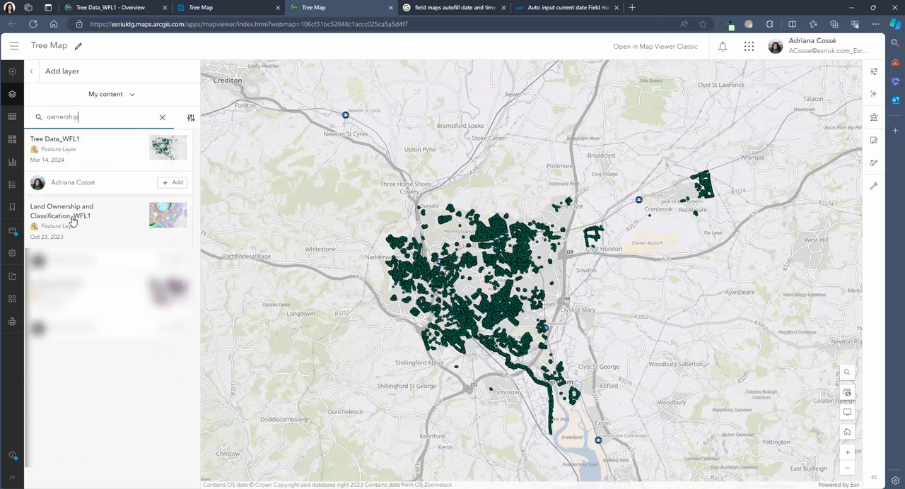
click(61, 210)
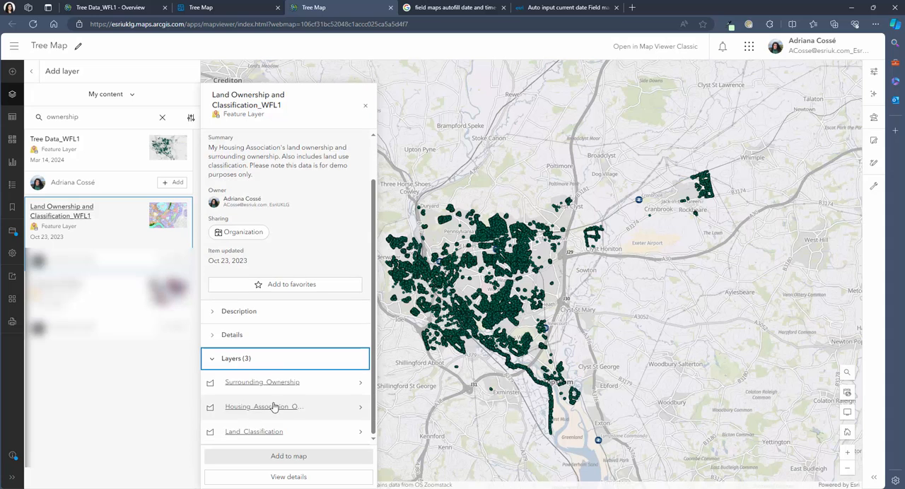
click(262, 405)
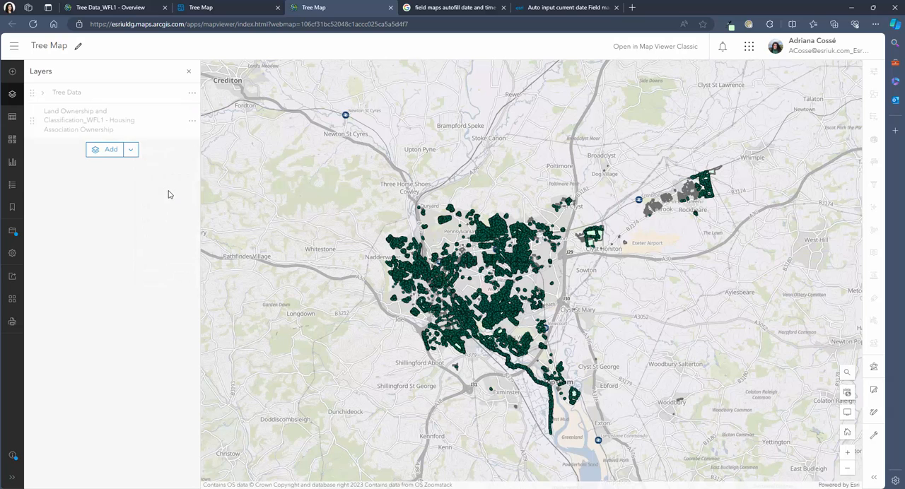
Retitle the added layer 'Ownership area' and confirm
text(Ownership area)
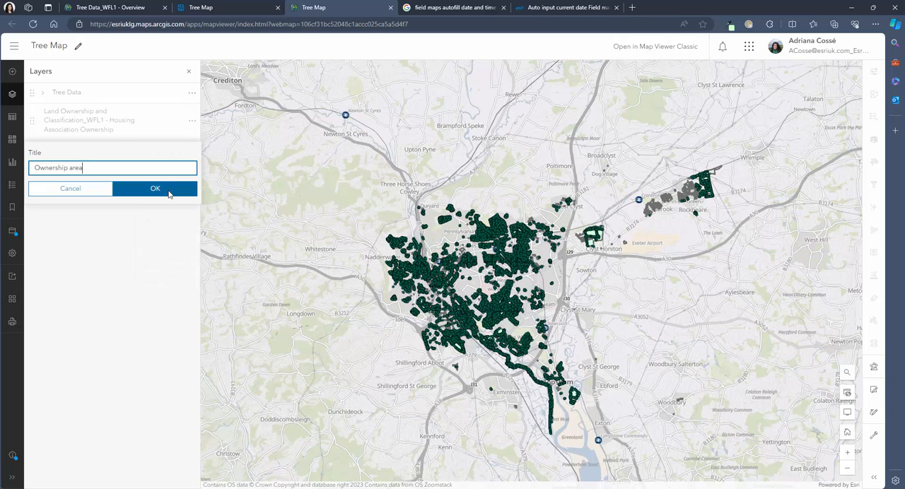
click(155, 187)
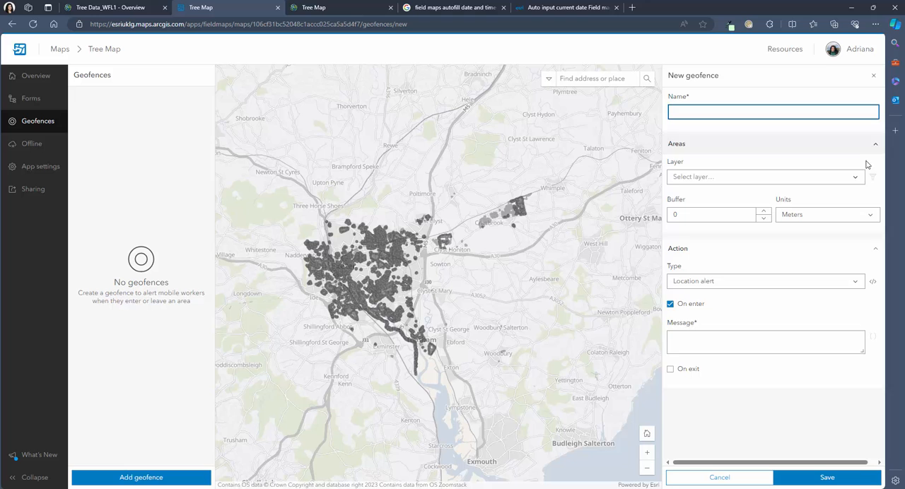
Base the geofence on the Ownership area layer, name it, and keep Location alert as the action
click(763, 176)
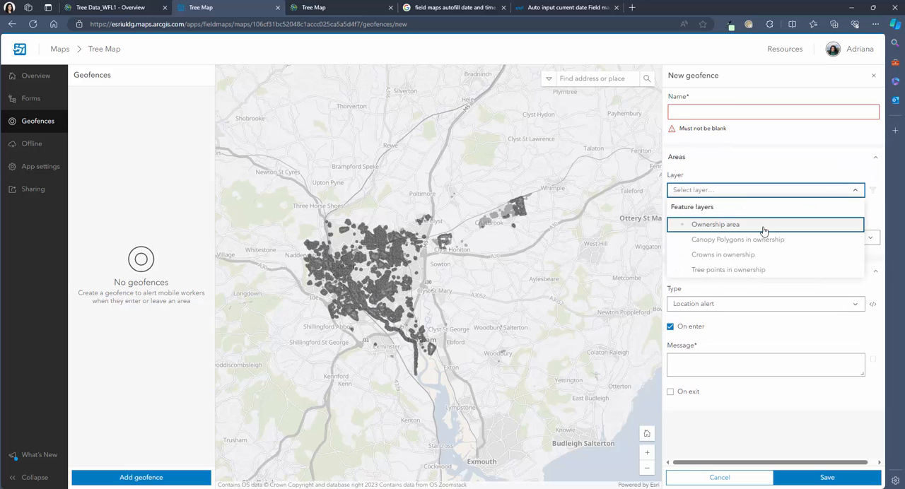
click(715, 224)
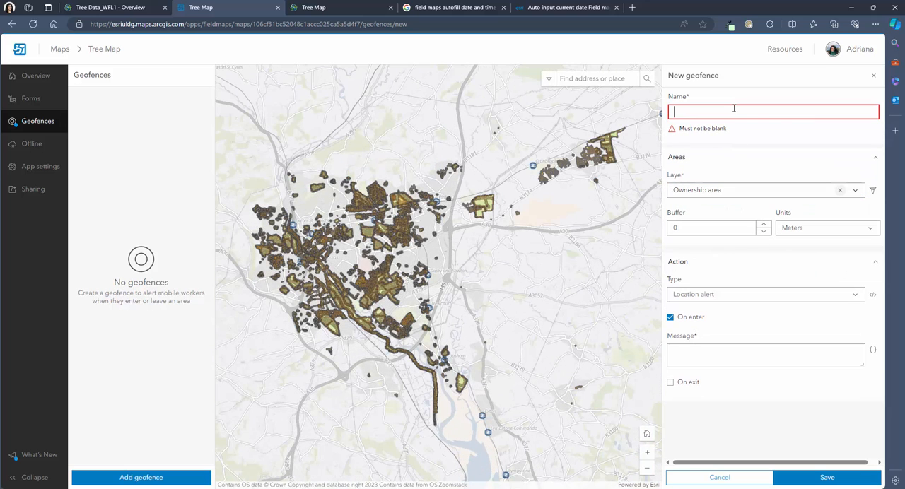
text(Ownership area)
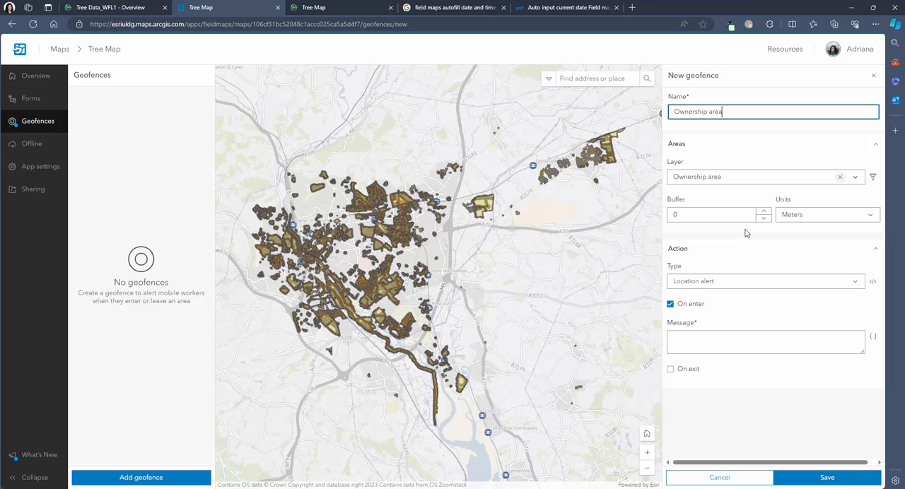
mouse_move(770, 248)
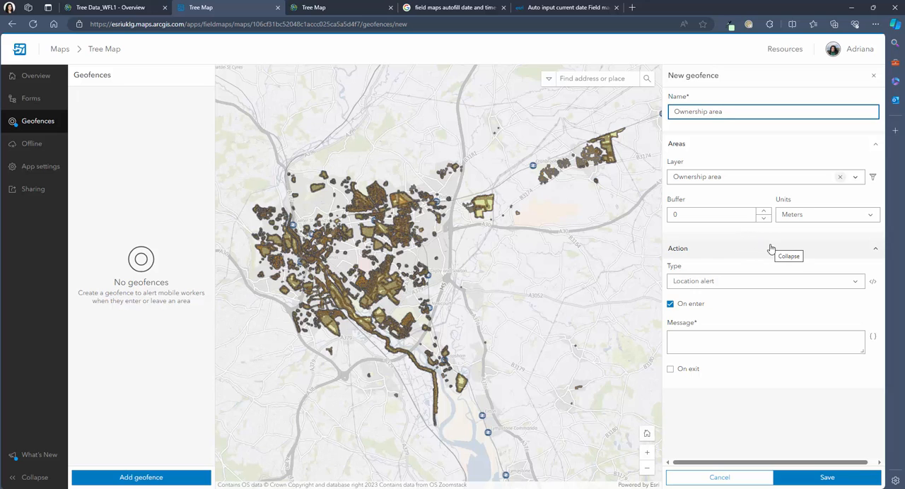
click(765, 281)
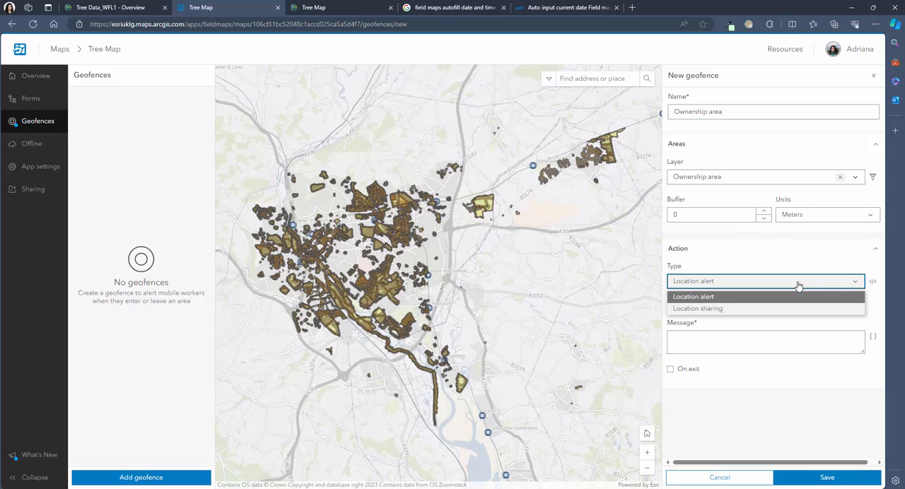
click(693, 296)
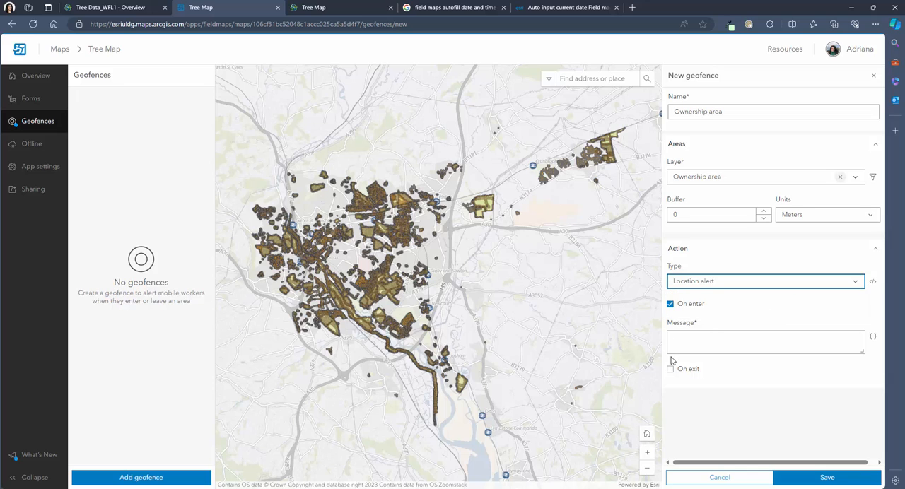
Enter 'You are now entering/exiting the ownership area' alert messages and save the geofence
text(You are now)
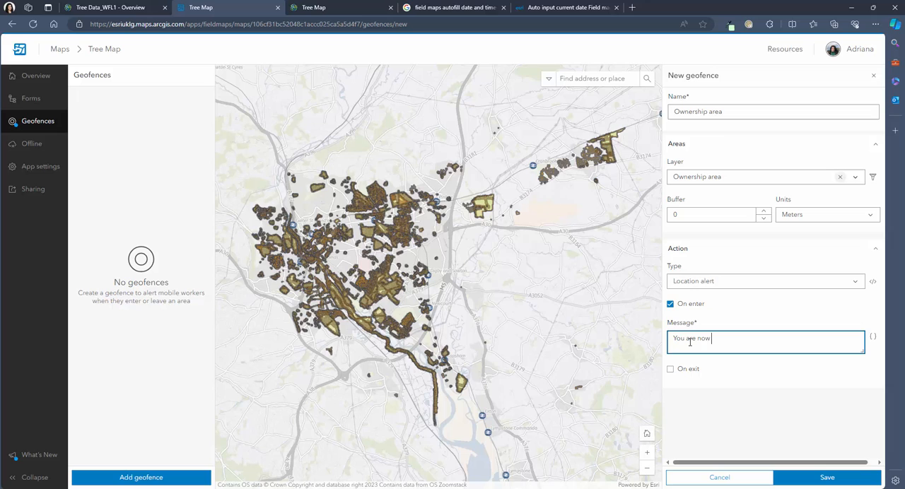
text(entering the ownership area.)
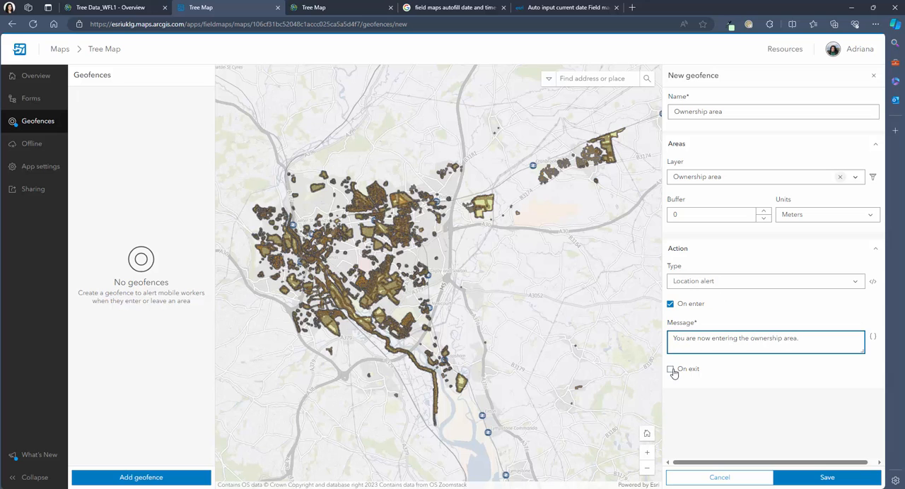
text(You are now exiting the)
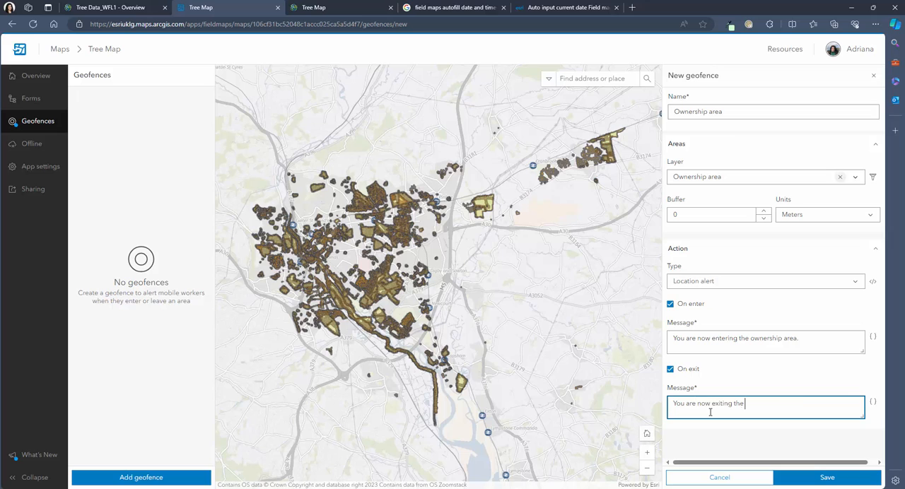
text(ownership area. Please do not record any data here.)
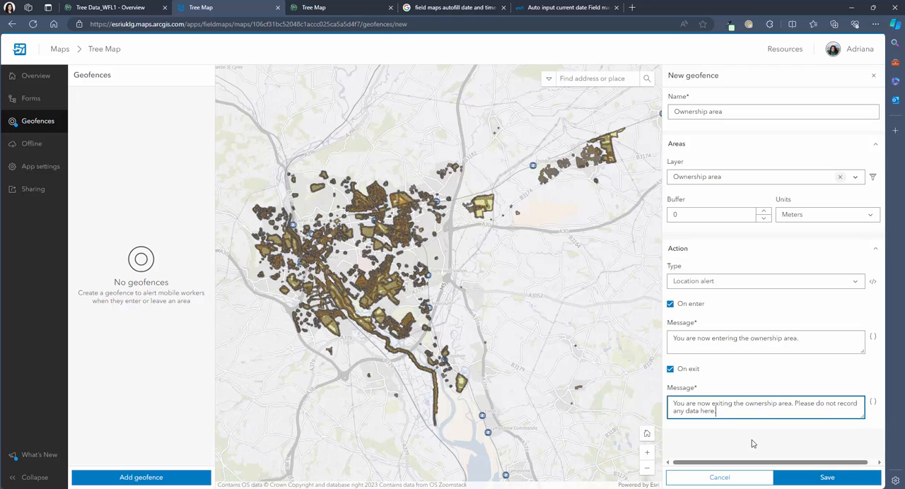
click(826, 477)
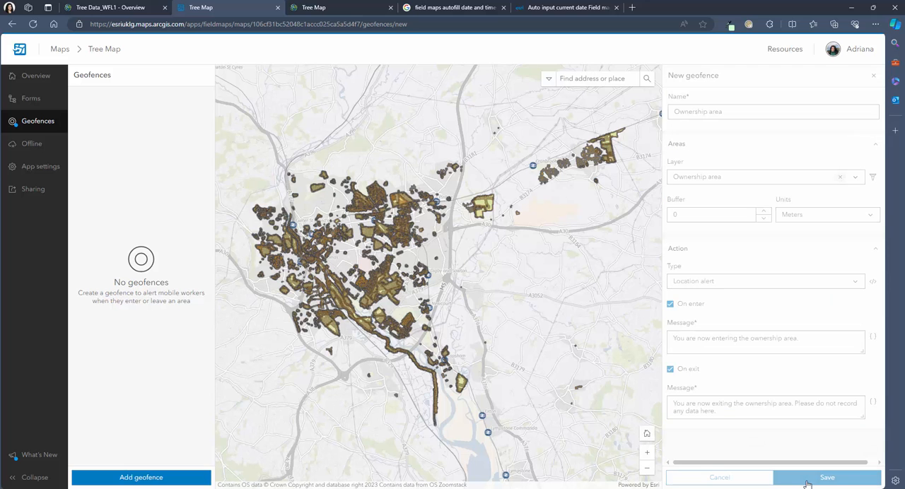
click(826, 477)
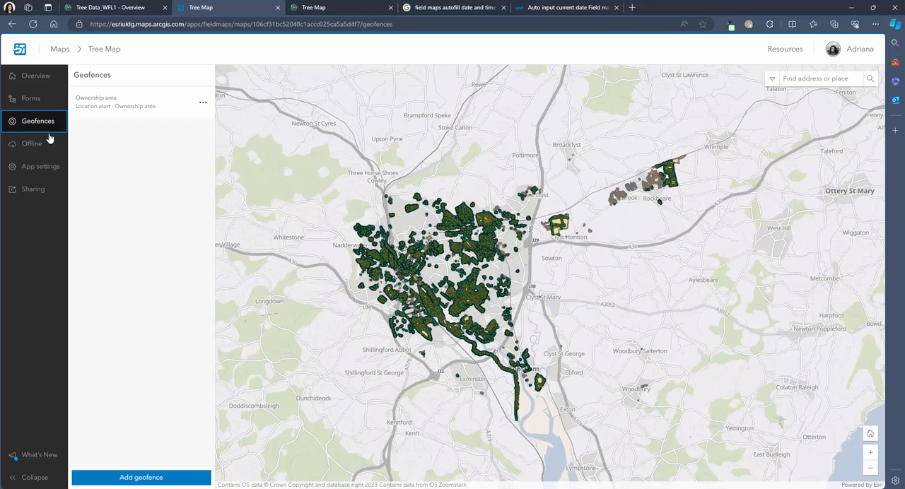
Review the Tree Map's collection app settings such as snapping and collect here
click(32, 143)
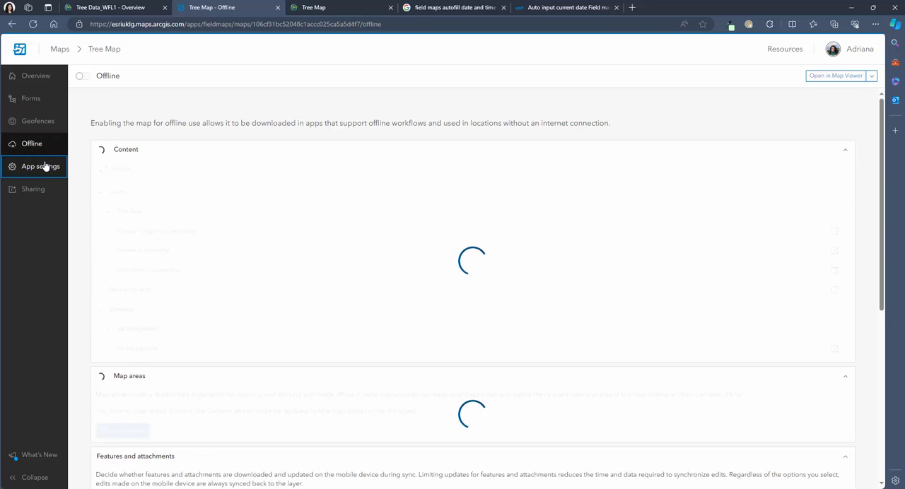
click(41, 166)
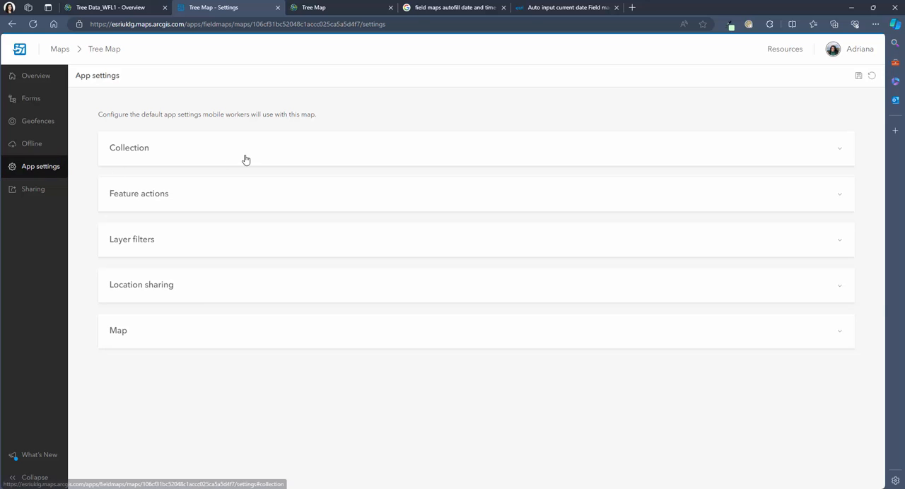
click(128, 147)
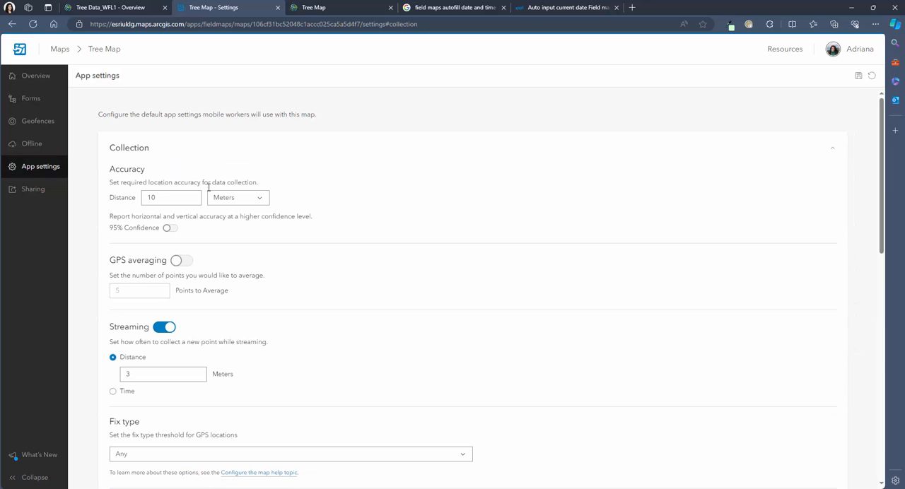
mouse_move(324, 340)
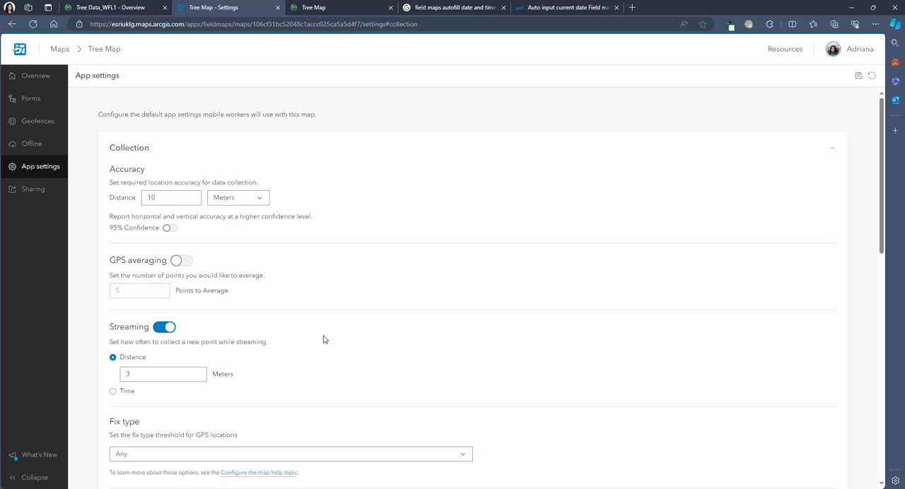
scroll(down, 3)
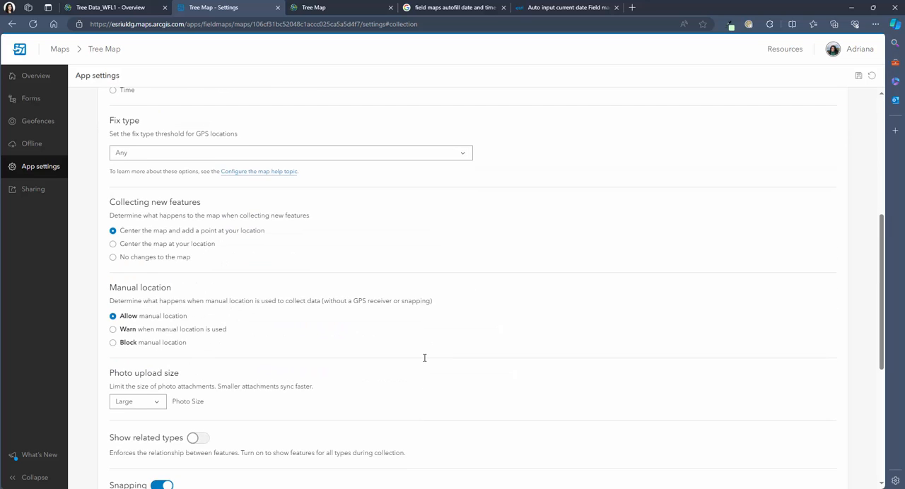
scroll(down, 3)
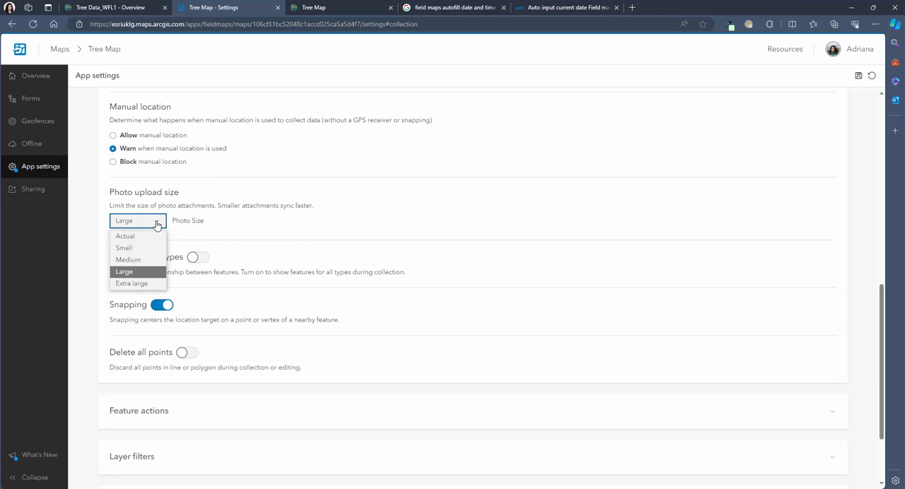
click(124, 272)
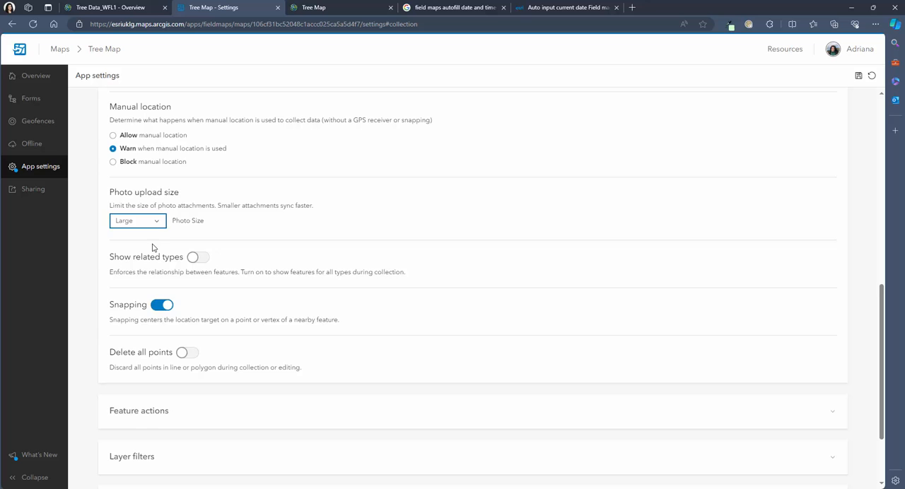
Review Feature actions, Layer filters, Location sharing and Map settings, then save the app settings
click(139, 411)
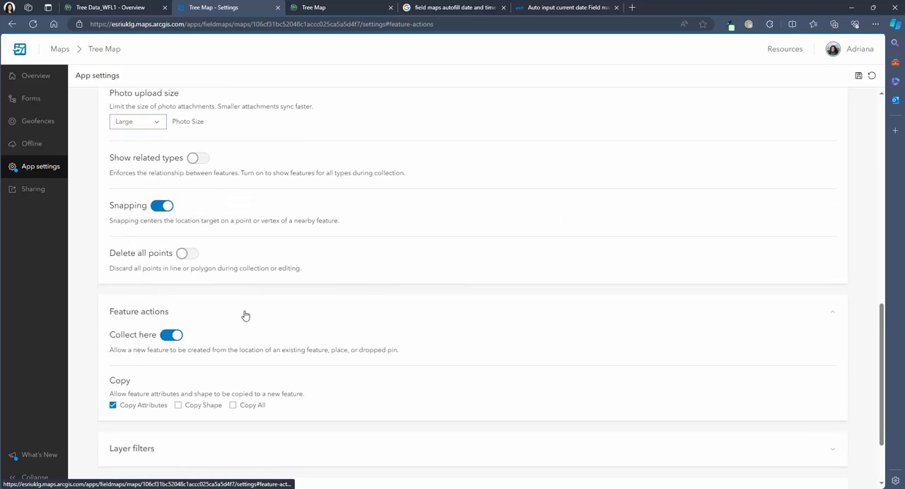
scroll(down, 3)
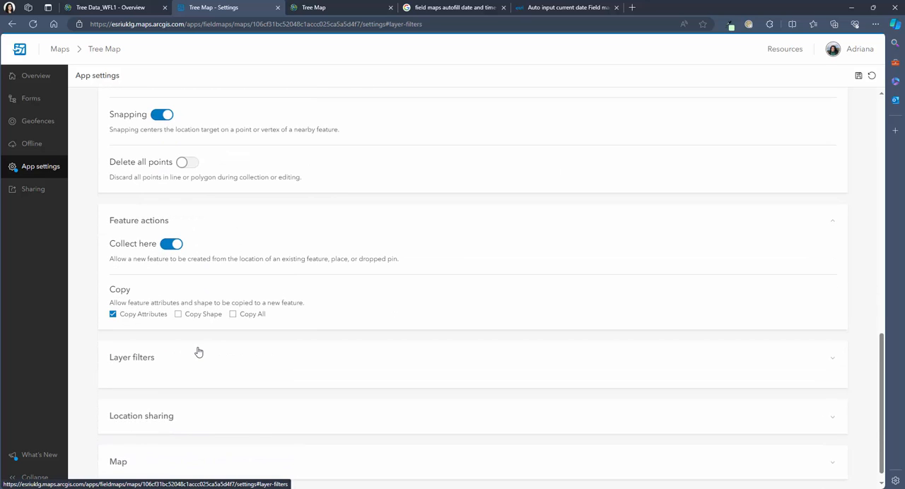
click(132, 357)
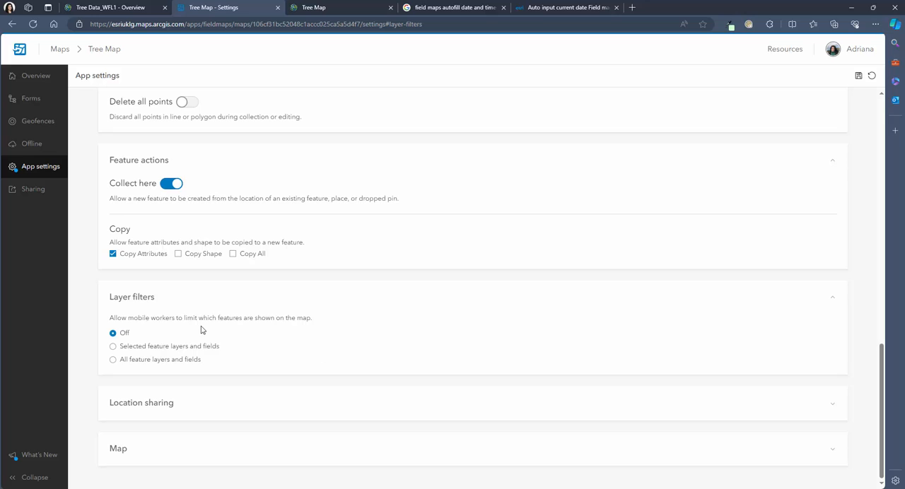
mouse_move(202, 323)
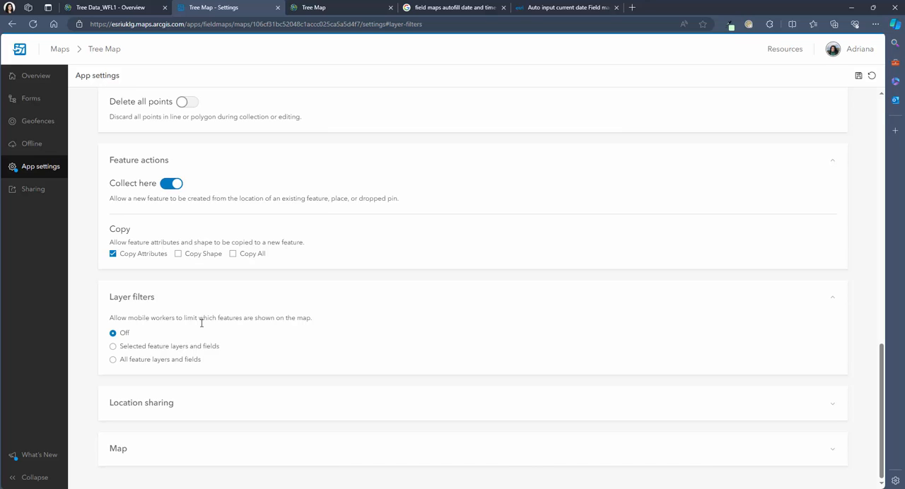
click(142, 402)
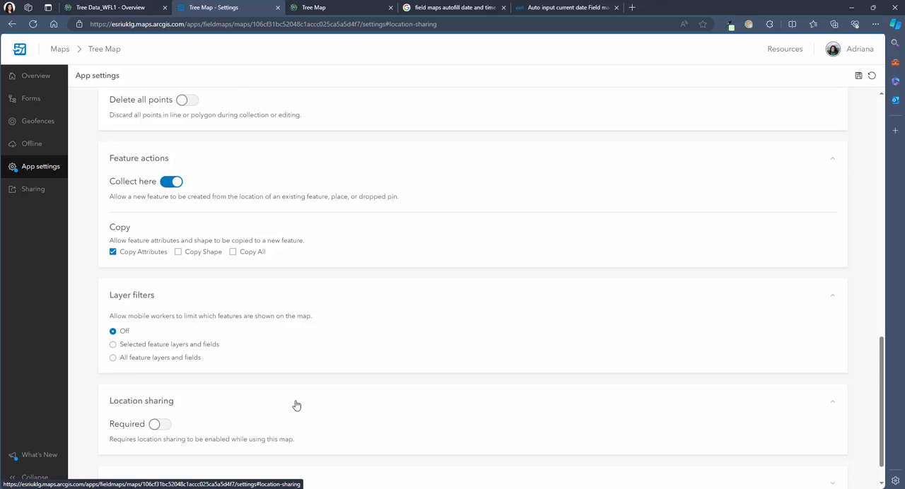
scroll(down, 3)
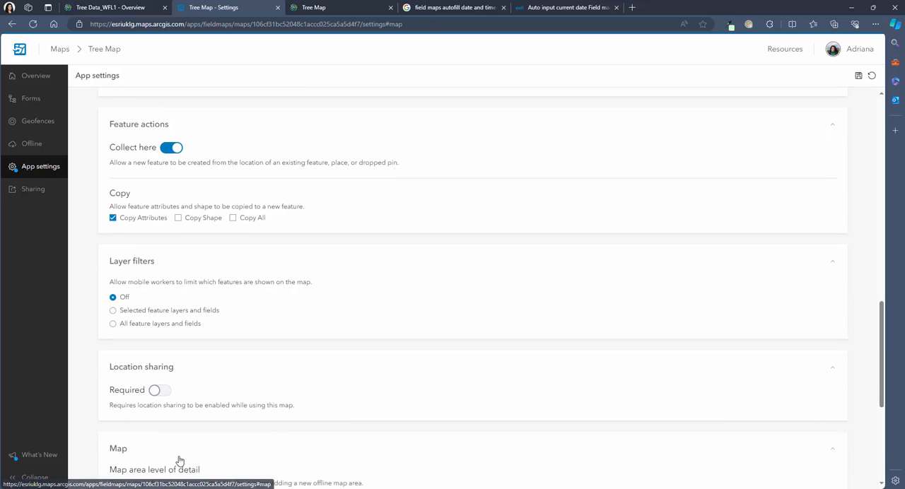
scroll(down, 3)
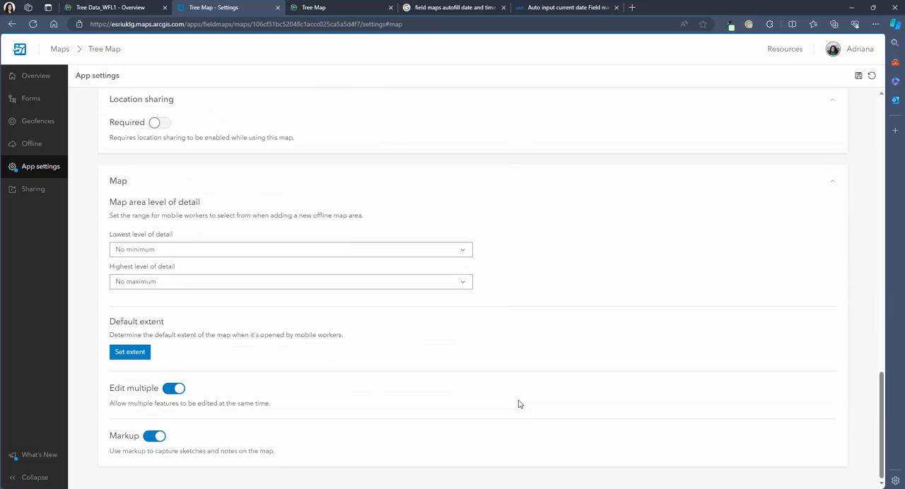
mouse_move(824, 225)
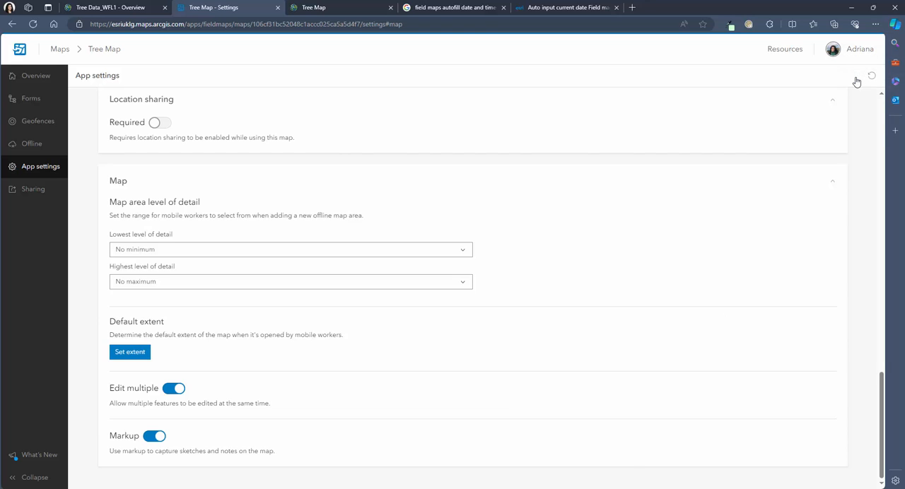
click(857, 75)
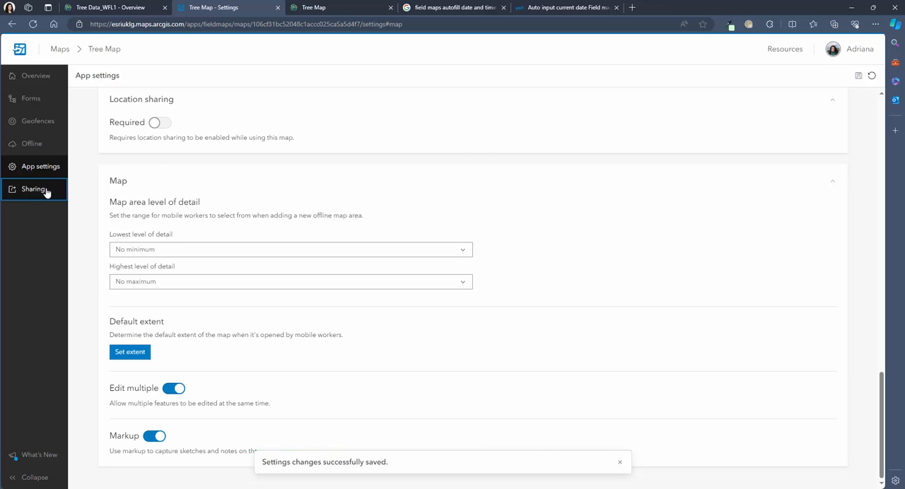
Share Tree Map with the Organization and update the Tree Data_WFL1 layer's sharing to match
click(33, 189)
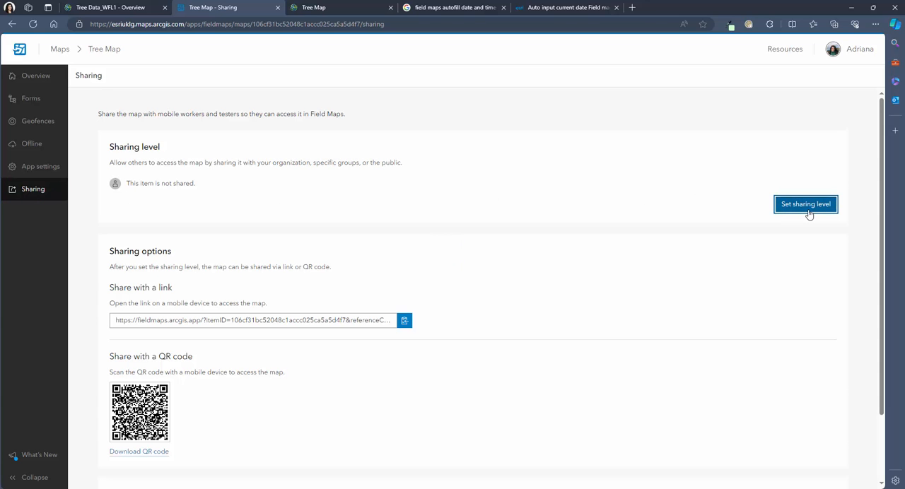
click(805, 205)
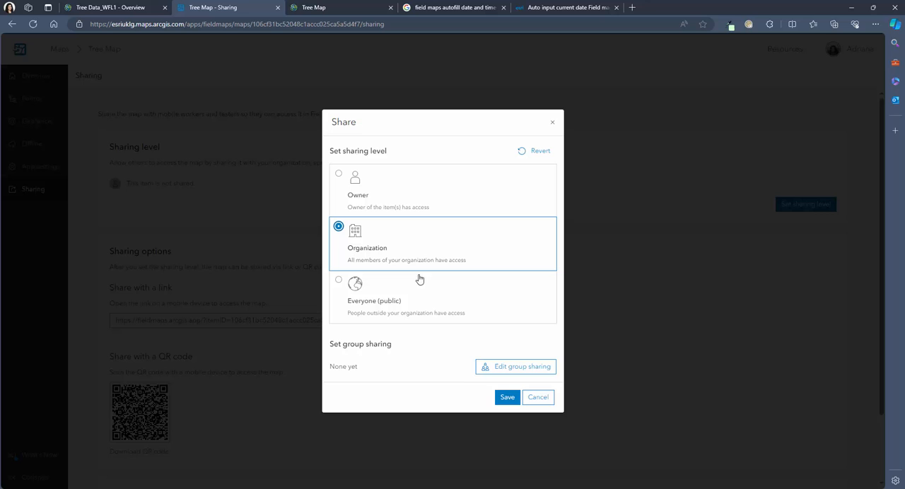
click(538, 397)
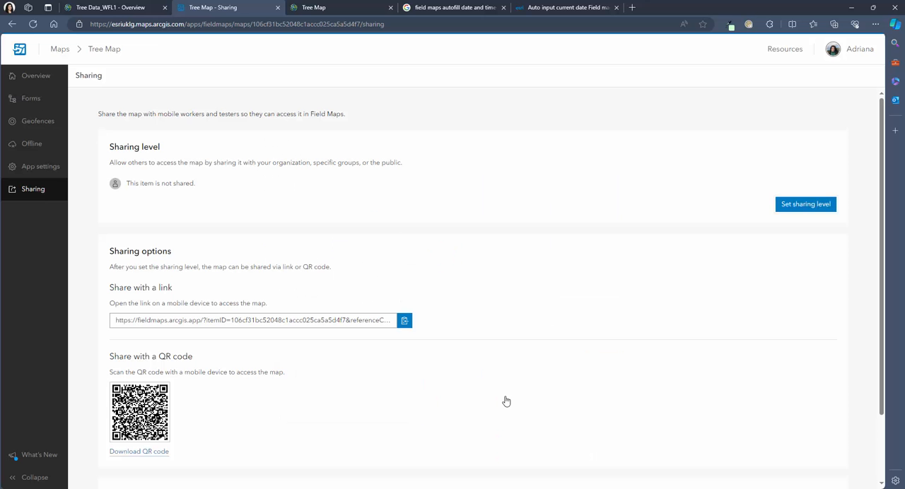
click(805, 204)
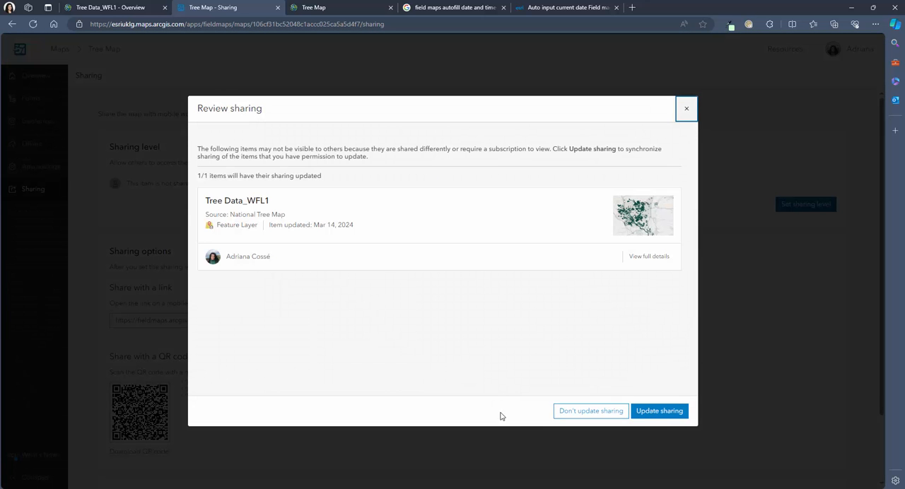
click(659, 410)
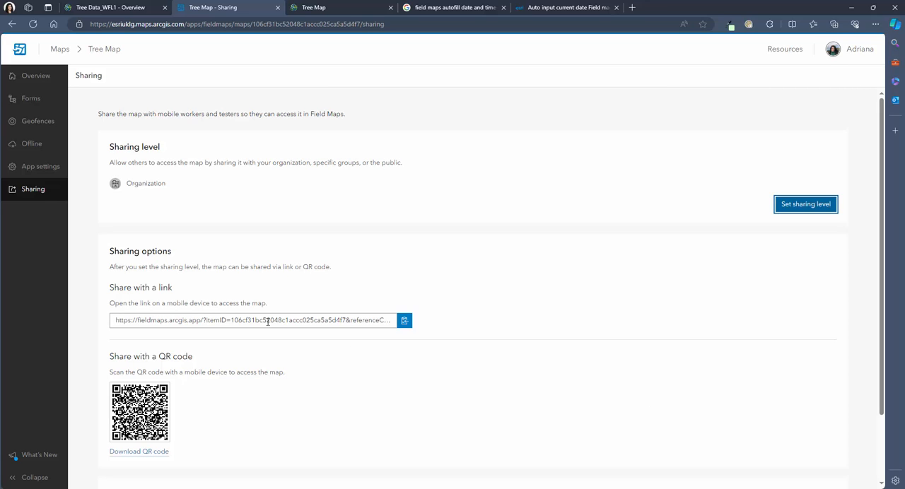
Copy the Tree Map's Field Maps share link
click(404, 320)
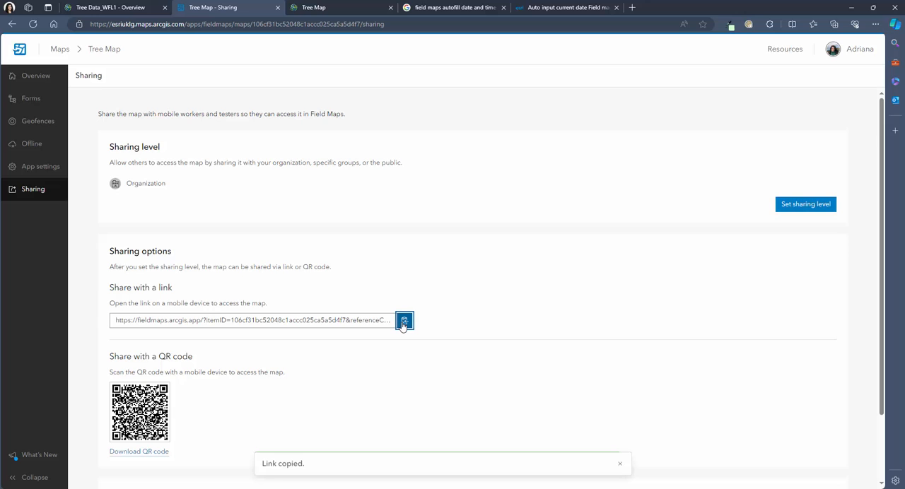
scroll(down, 3)
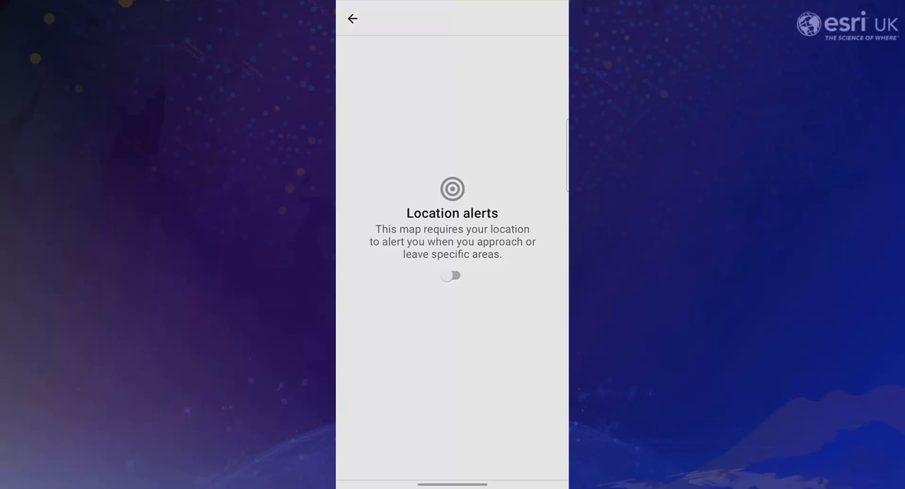
Enable location alerts in the mobile app and view the tree crown's pop-up details on the map
click(451, 276)
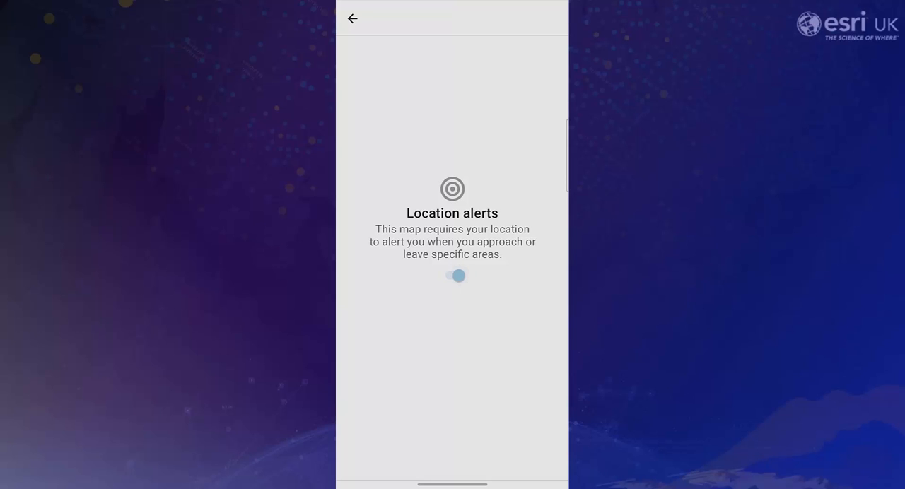
click(456, 276)
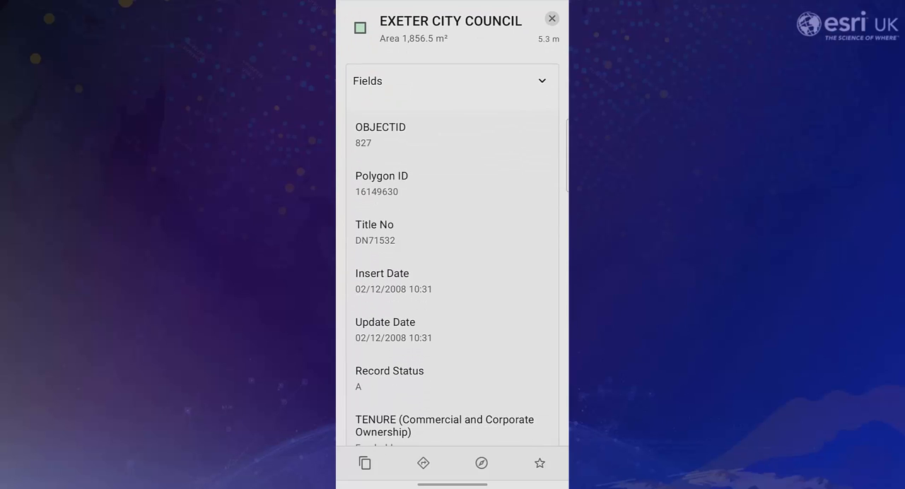
scroll(down, 3)
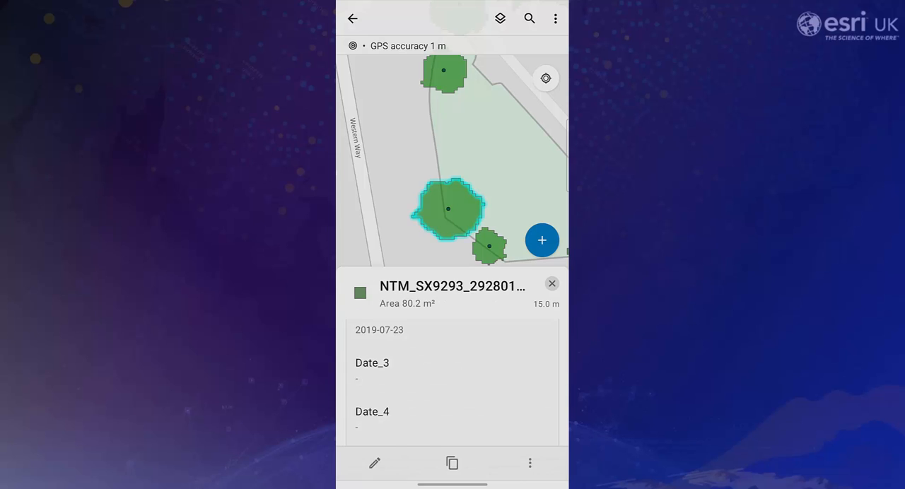
Adjust the visible layers and open the attribute form for a tree point with Health Healthy
click(500, 18)
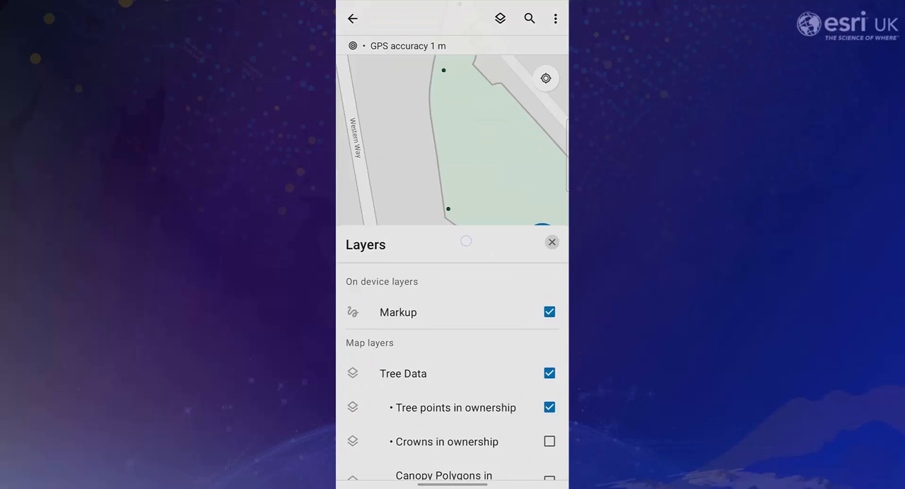
click(552, 242)
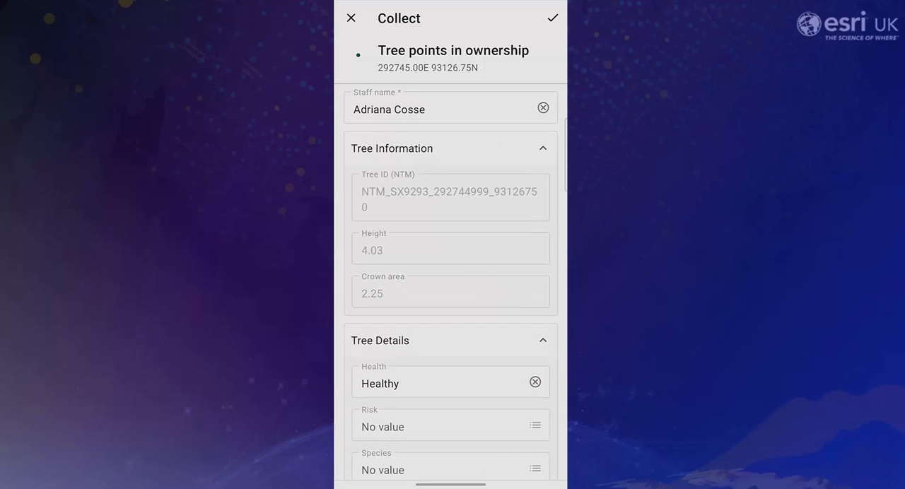
Set the tree's Risk to Low, choose a Species, and attach a photo of the tree
scroll(down, 3)
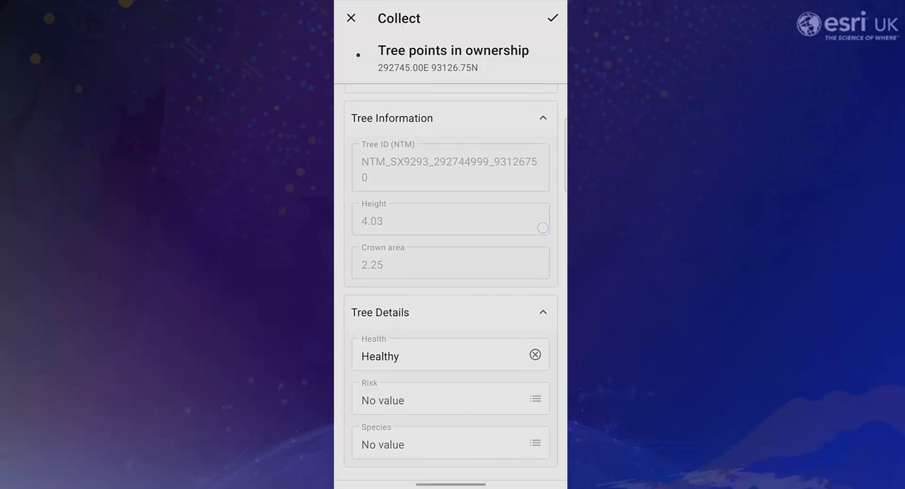
click(450, 400)
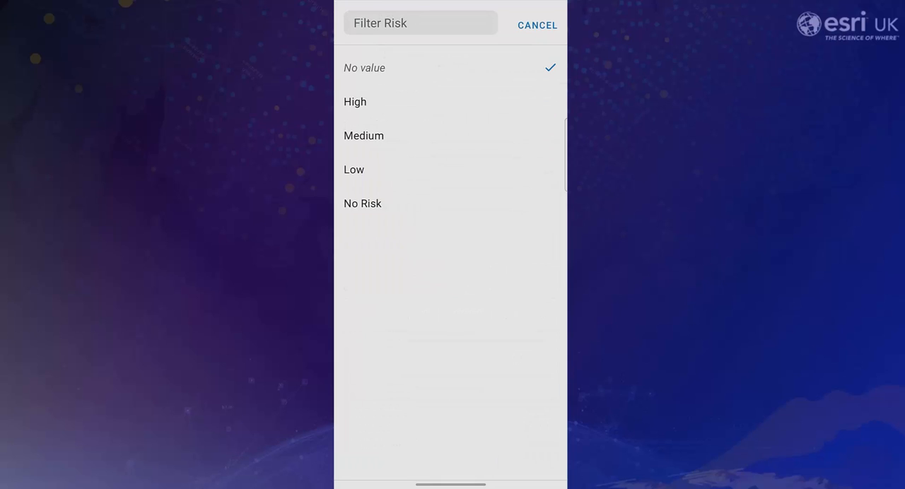
click(353, 169)
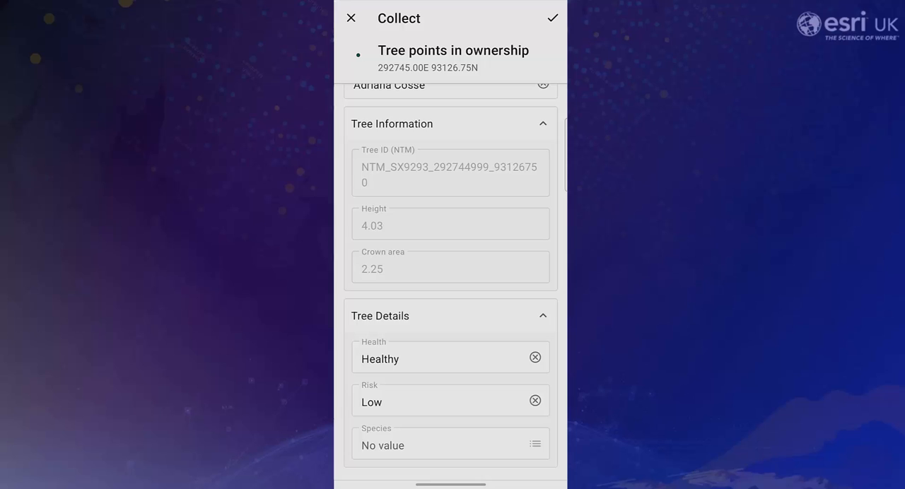
click(450, 445)
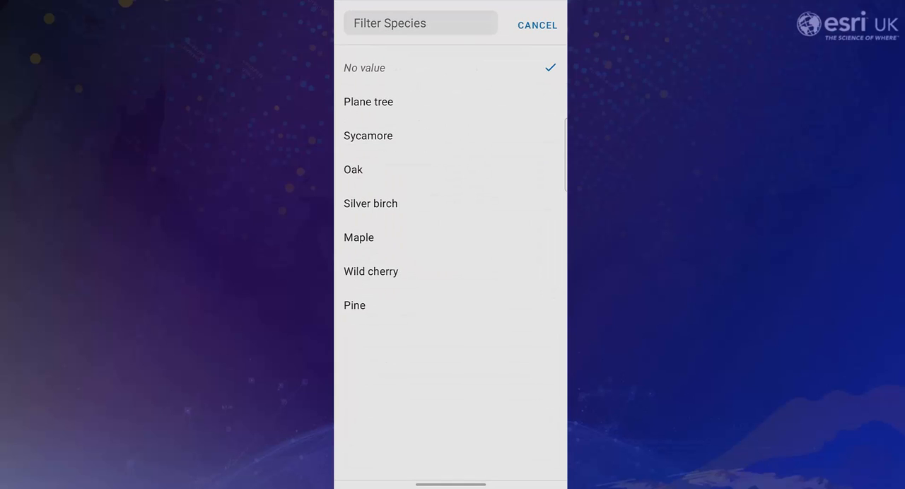
click(352, 169)
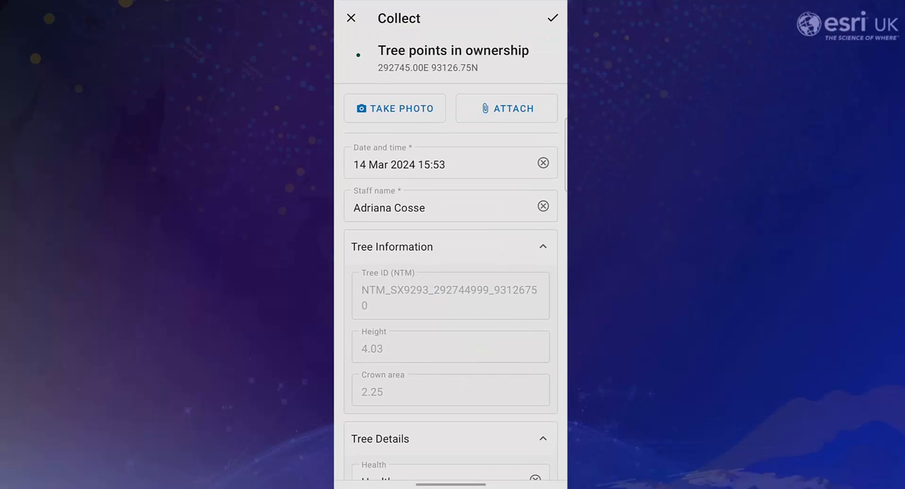
click(505, 108)
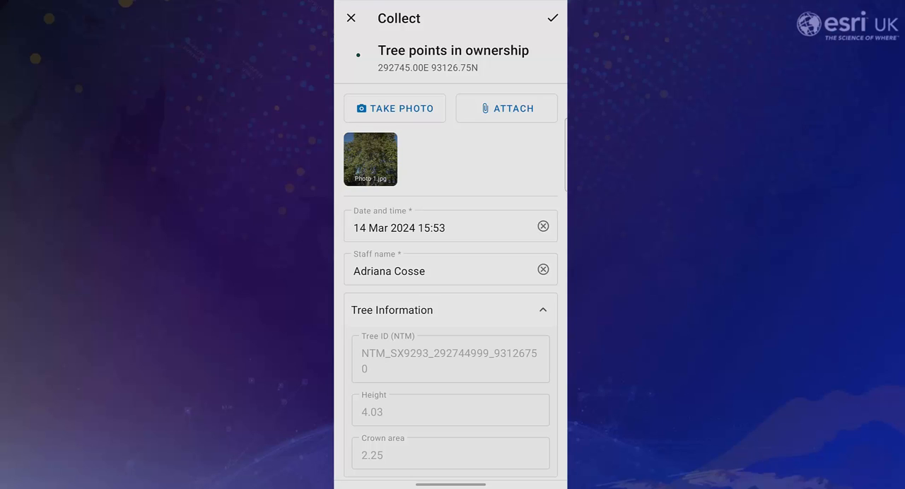
Update the tree point's location on the map and submit the edit
click(552, 18)
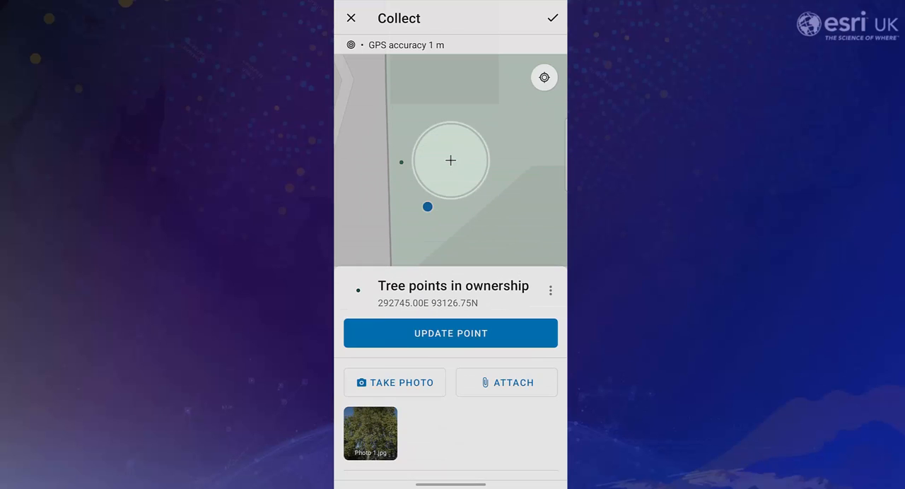
click(450, 332)
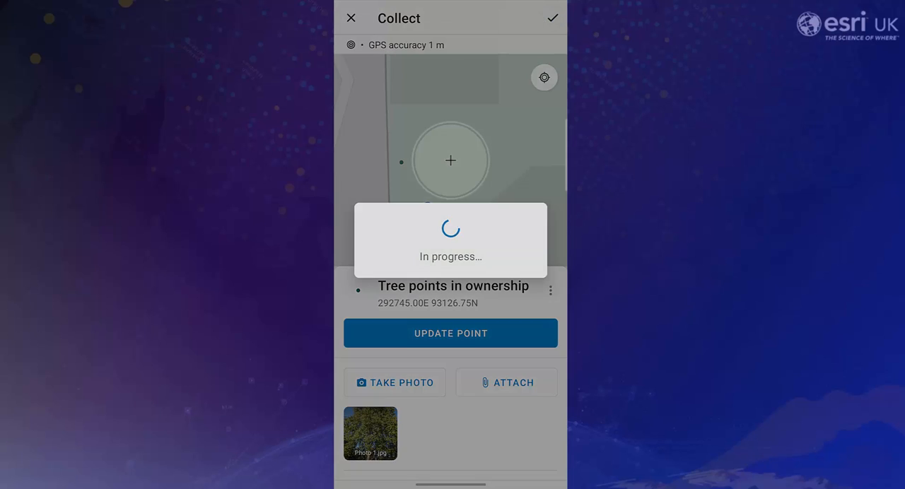